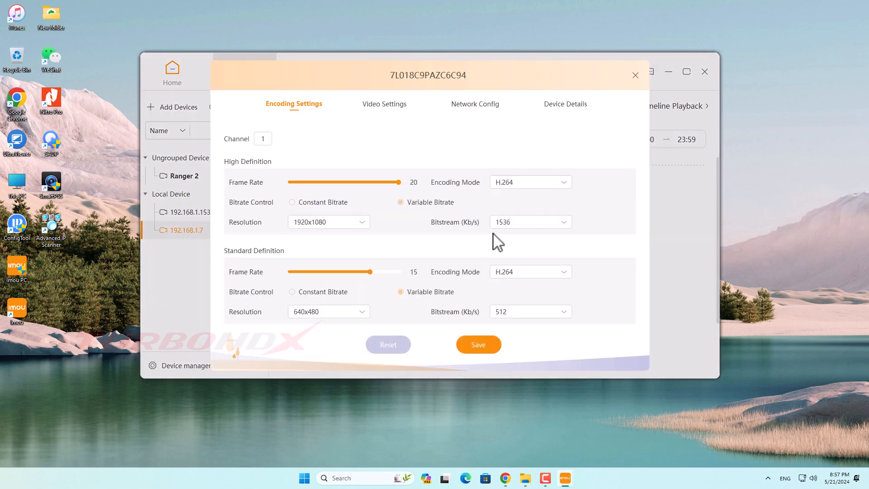
Step: Set Screen Rotation to Switch in Video Settings and save, then run ipconfig in Command Prompt
left_click(383, 104)
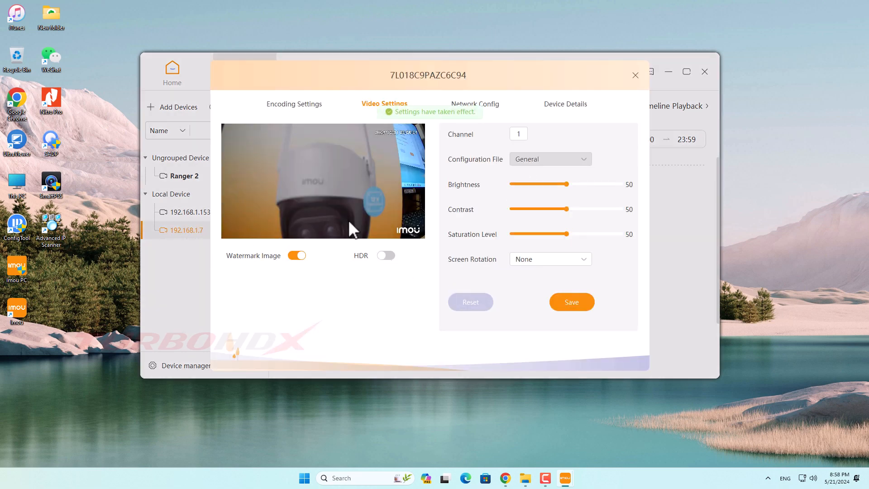
left_click(549, 258)
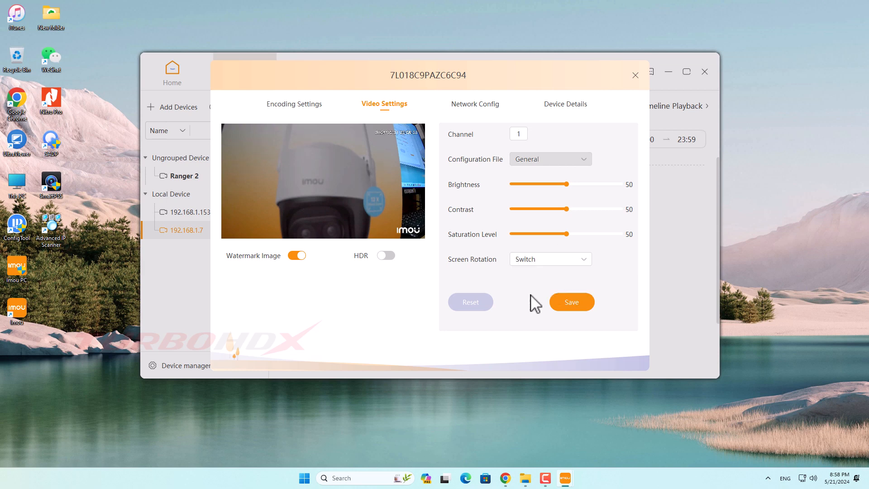
left_click(475, 103)
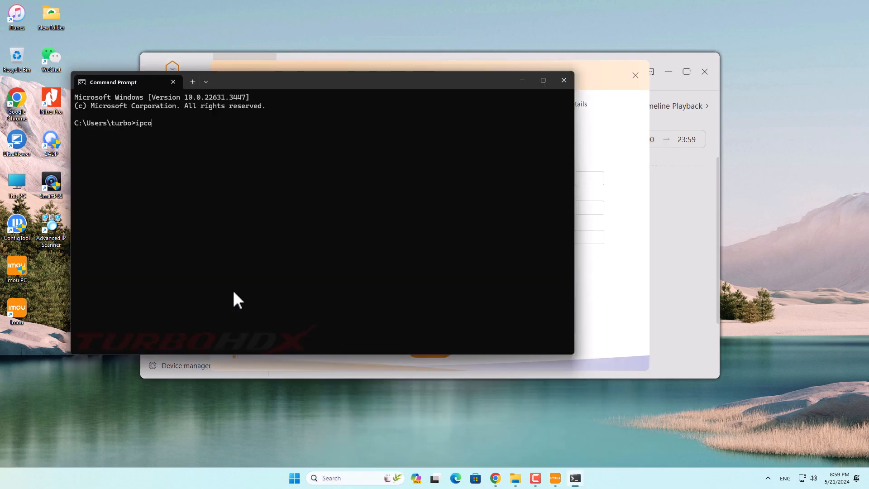
key("enter")
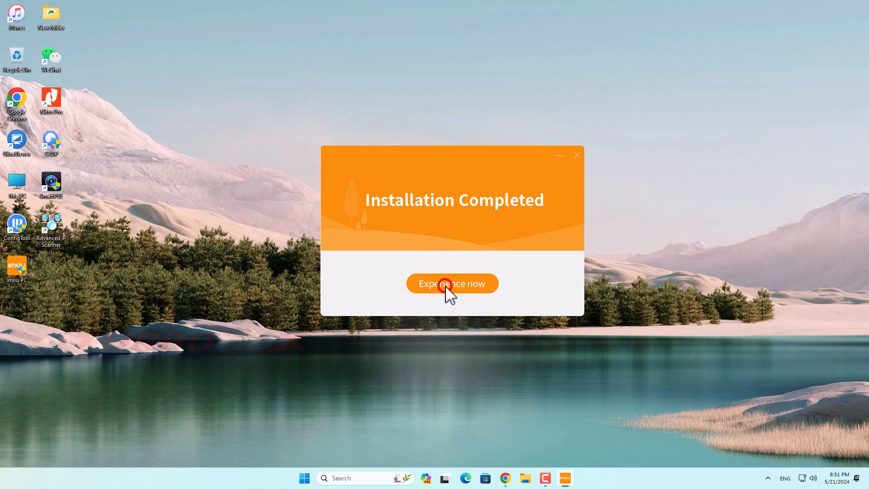
Step: Launch the installed app and choose United States as the login region
left_click(452, 283)
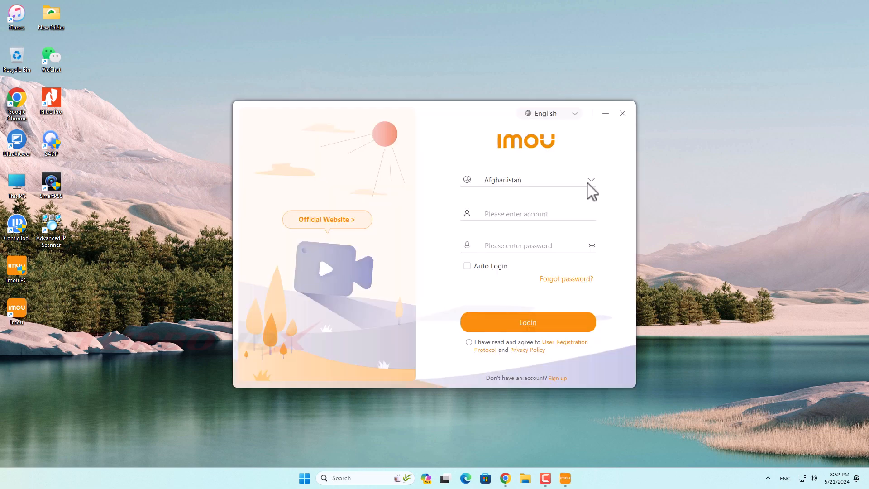
left_click(590, 180)
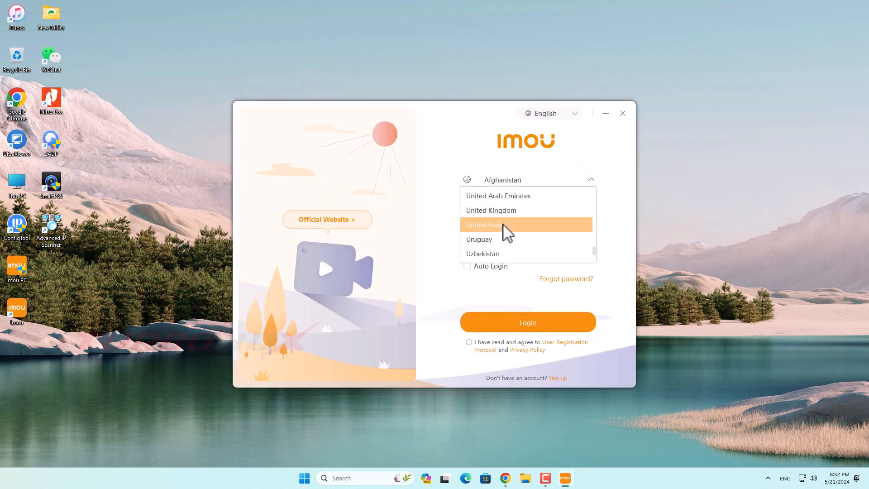
left_click(484, 225)
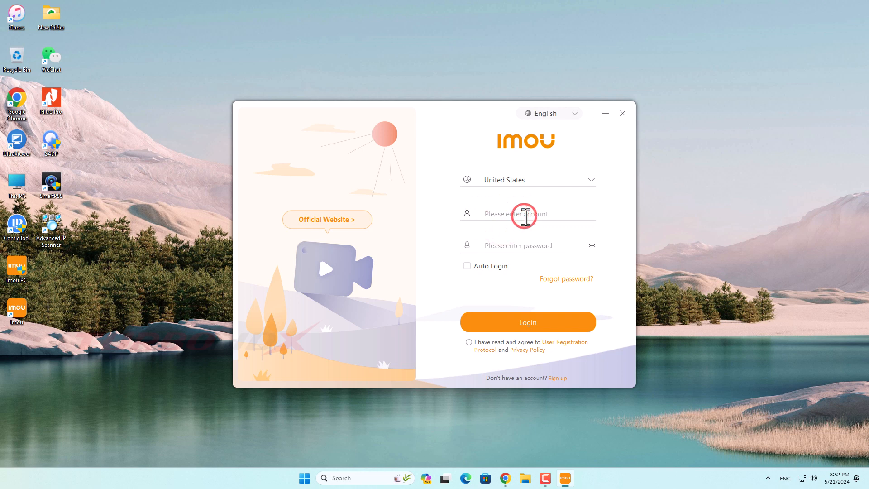
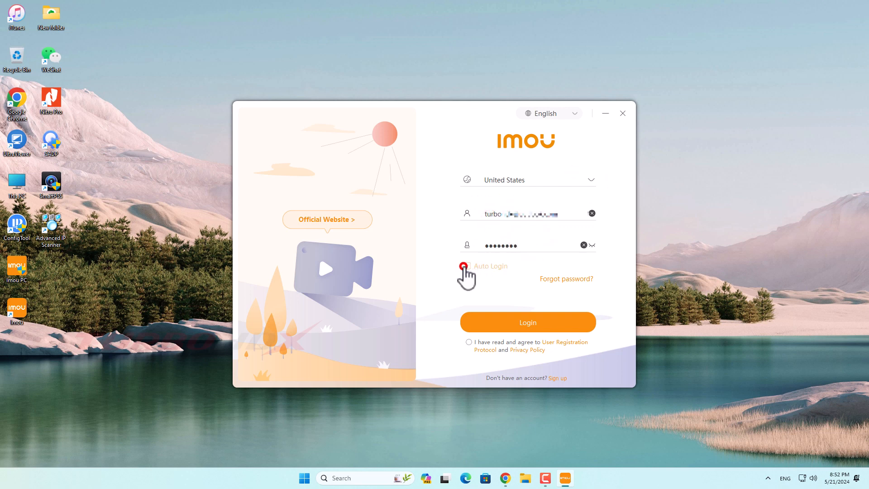
Step: Enter the account credentials, toggle automatic login and agree to the user terms
left_click(467, 266)
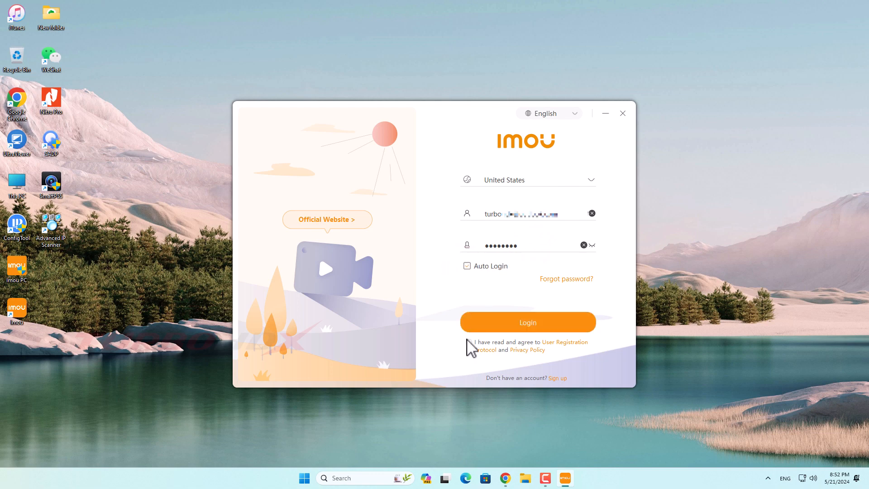
left_click(527, 322)
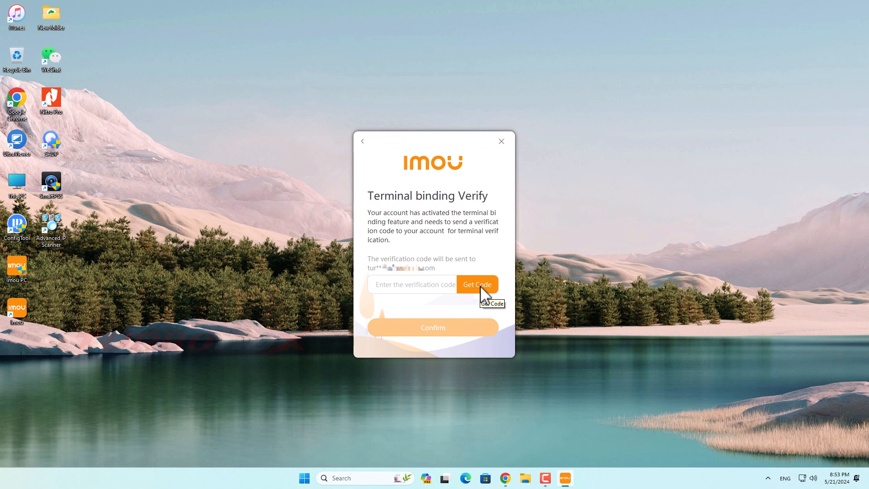
left_click(477, 285)
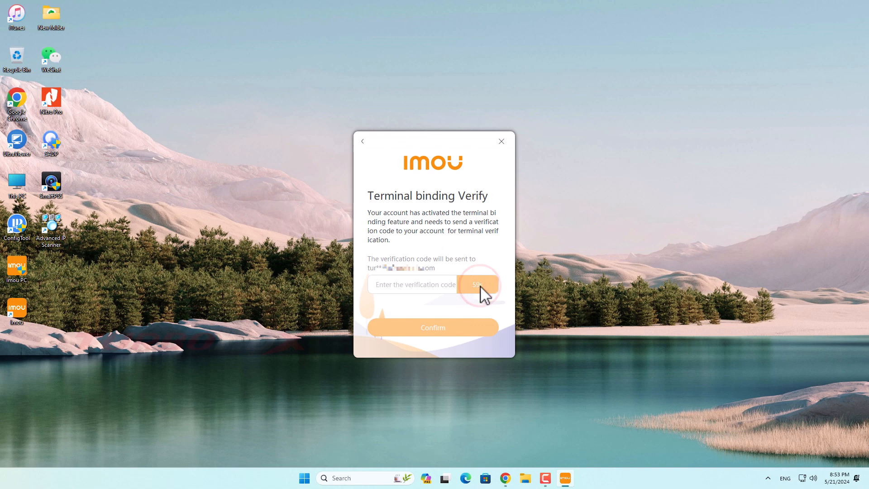
left_click(478, 284)
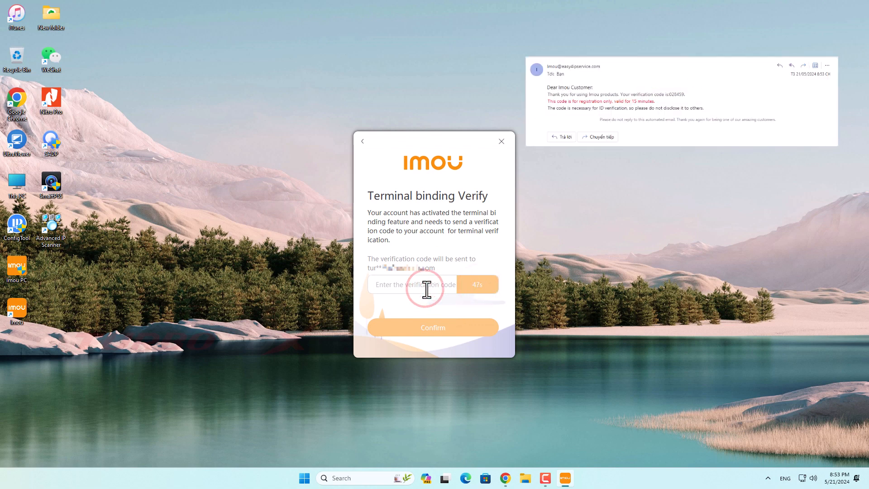
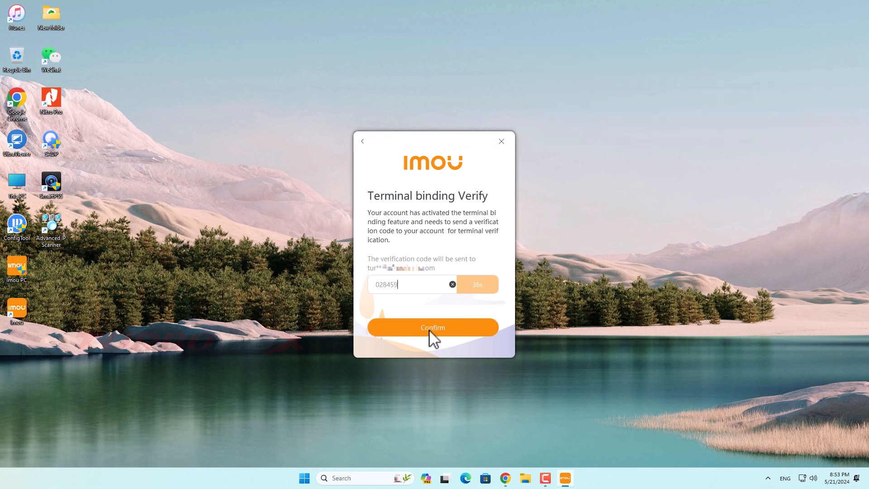
left_click(433, 327)
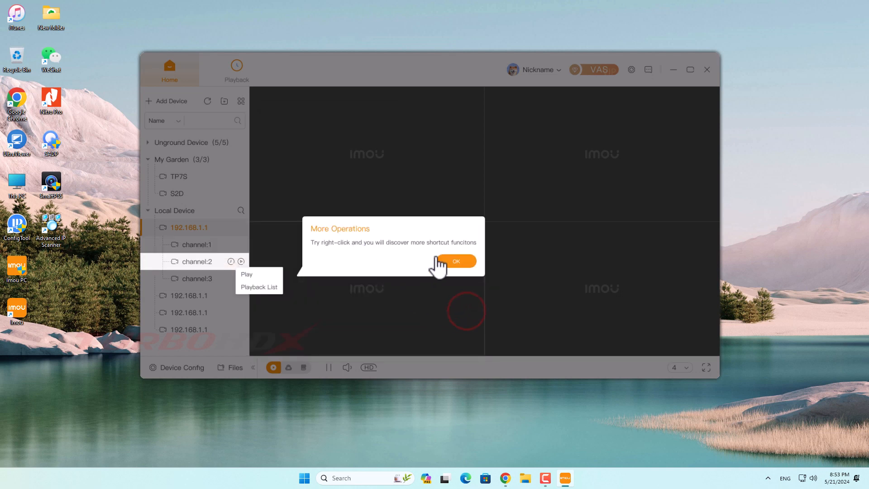
Step: Dismiss the tip, start Ranger 2's live view and switch the devices to a grouped list
left_click(455, 261)
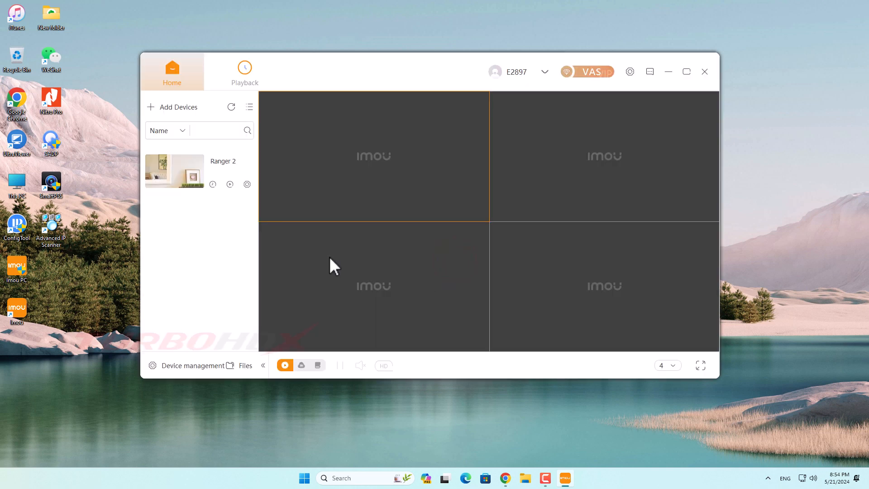
left_click(178, 171)
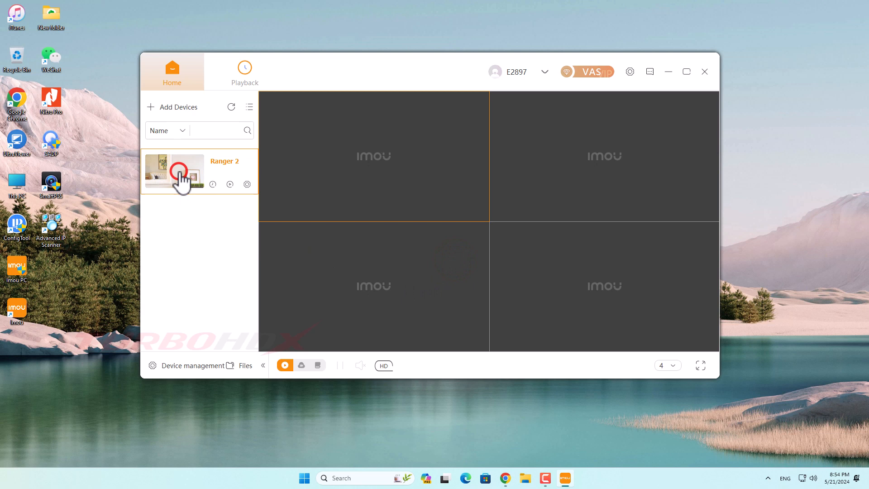
left_click(177, 170)
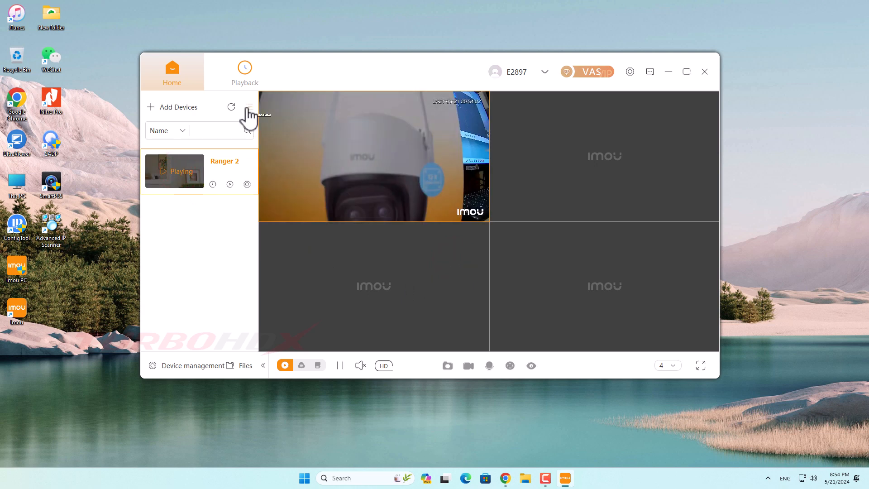
left_click(249, 106)
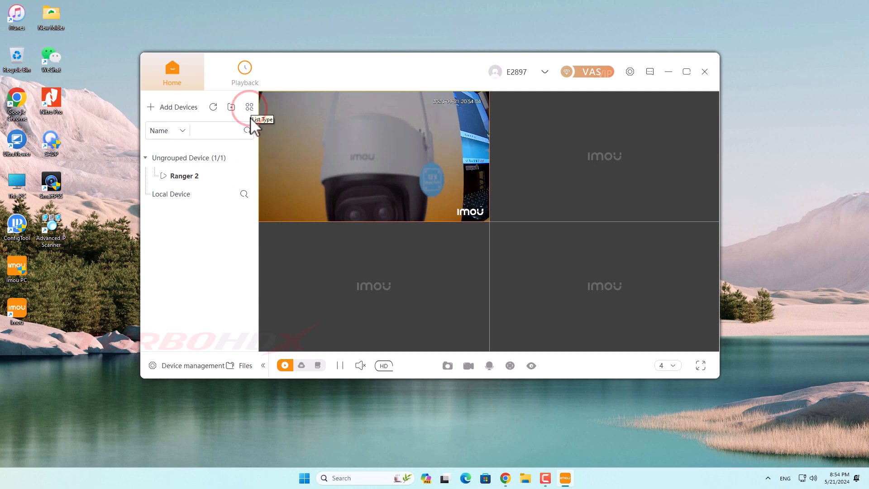
mouse_move(172, 169)
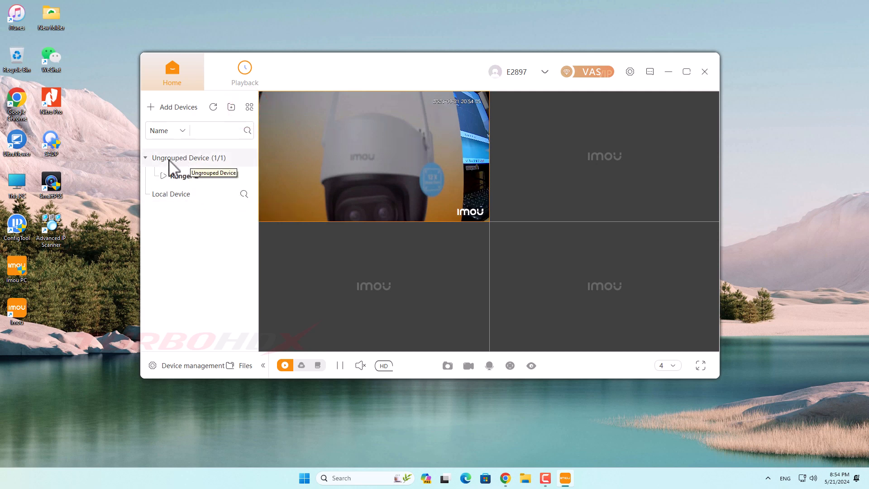
mouse_move(237, 176)
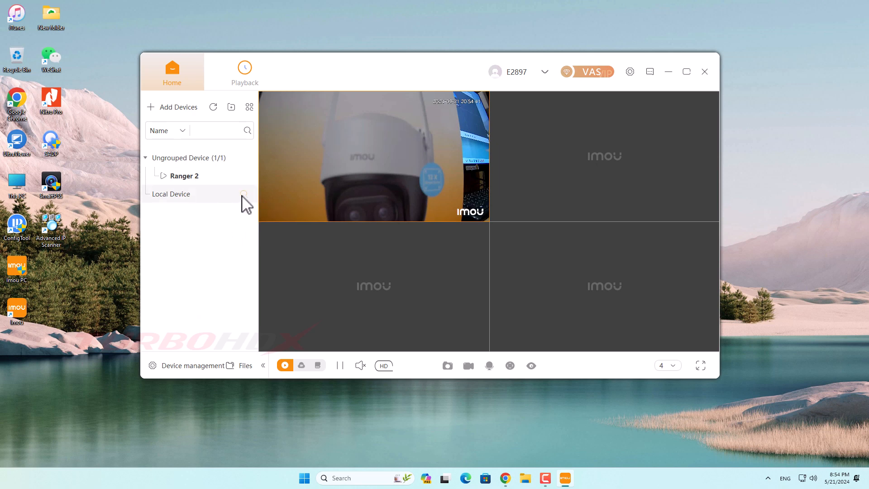
Step: Expand Local Device to list the LAN cameras at 192.168.1.153 and 192.168.1.7
left_click(170, 193)
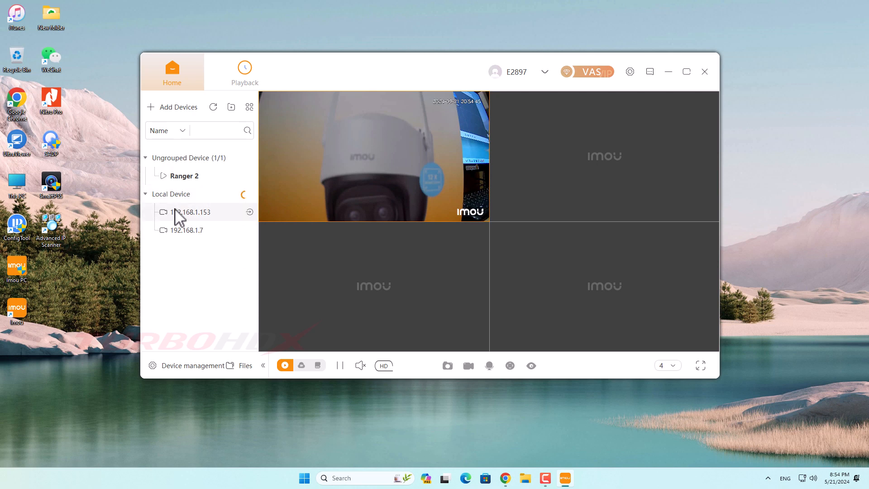
mouse_move(212, 250)
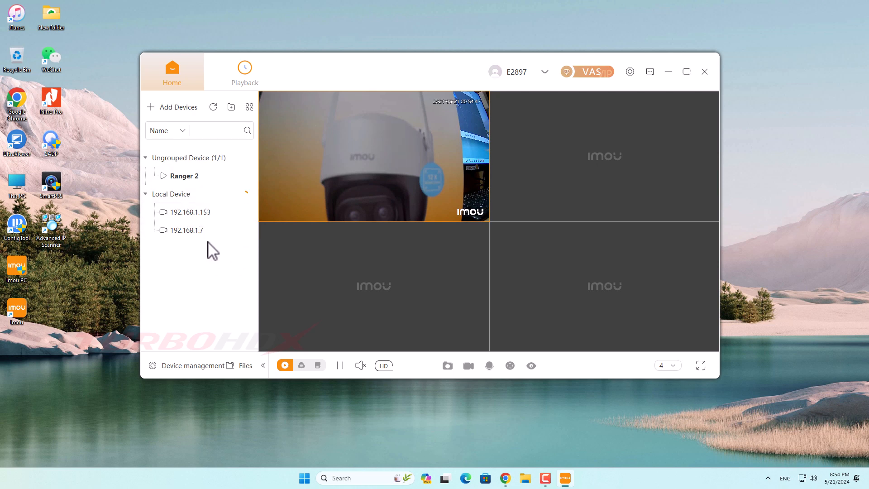
mouse_move(252, 229)
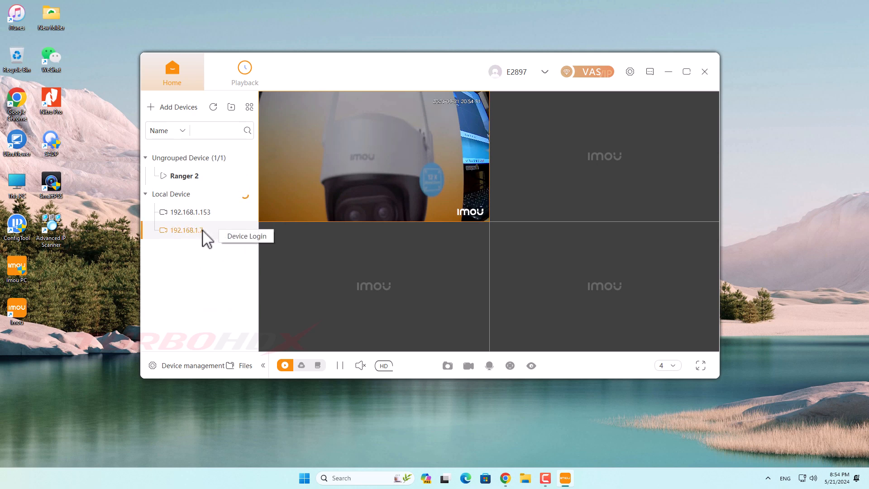
Step: Log in to the LAN camera at 192.168.1.7 with the device password
left_click(246, 235)
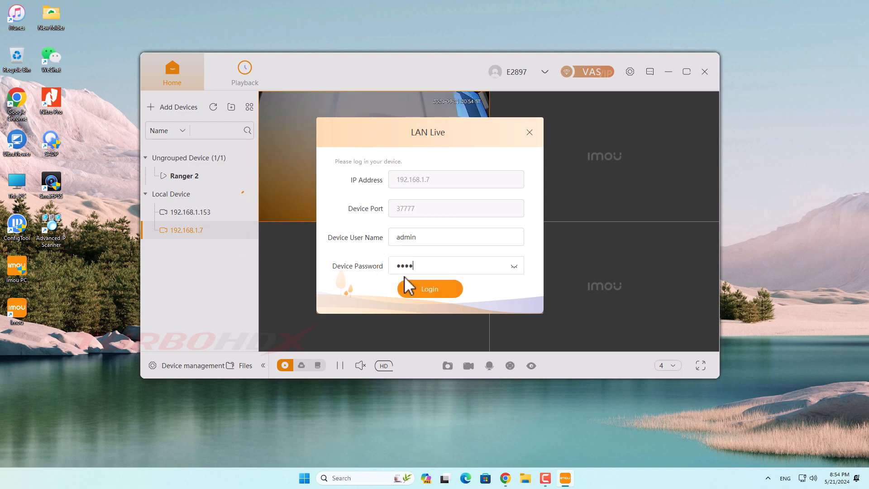
type("••••")
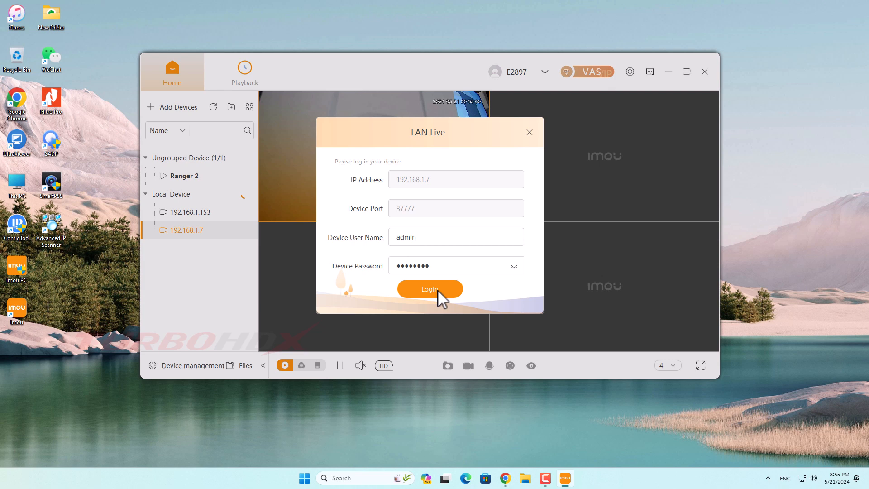
left_click(429, 289)
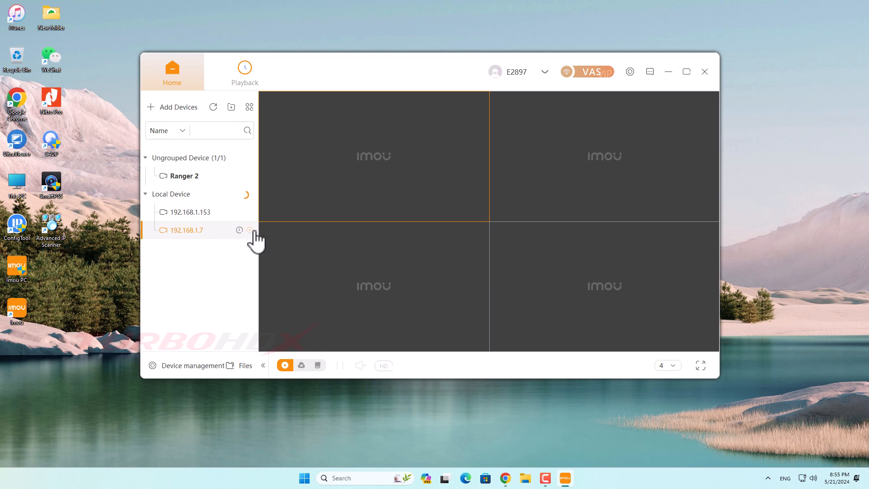
left_click(250, 230)
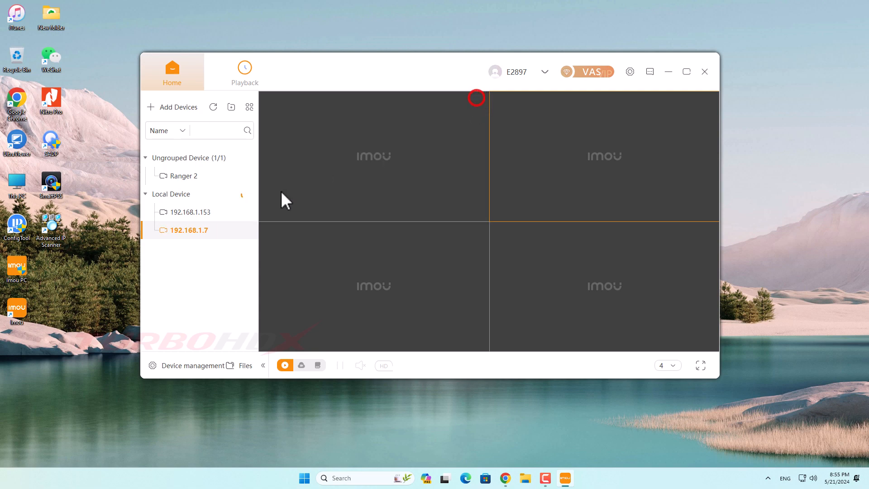
Step: In Playback, list the 192.168.1.7 camera's recordings and play the 20:54:41 local clip
left_click(244, 68)
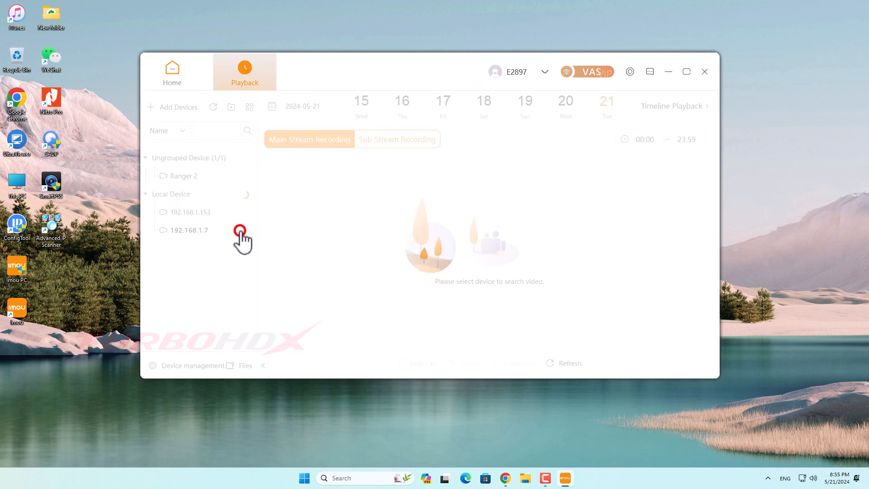
left_click(189, 229)
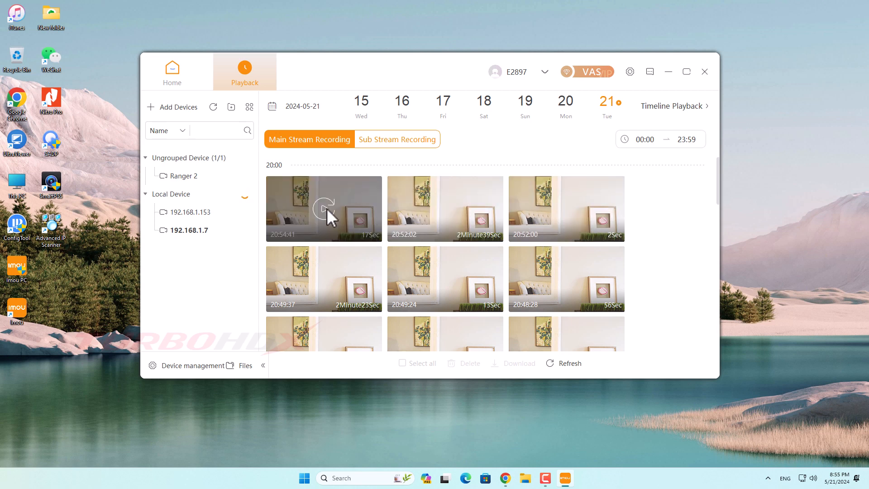
mouse_move(529, 176)
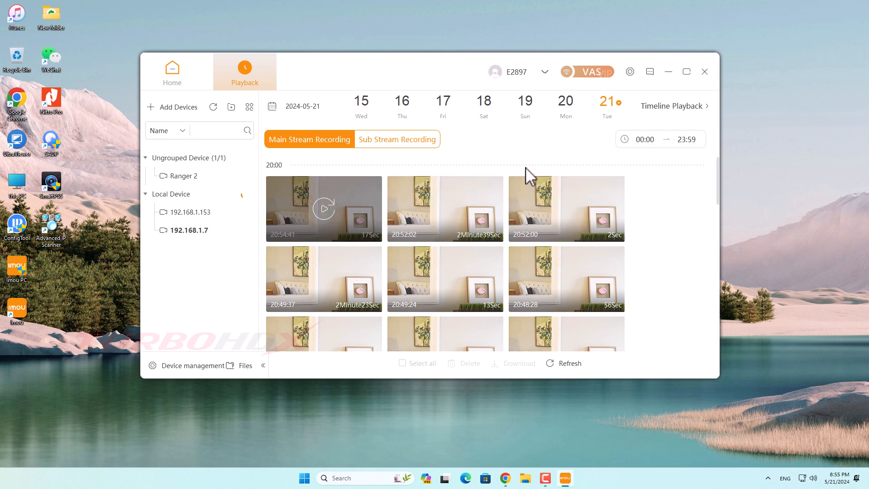
left_click(565, 103)
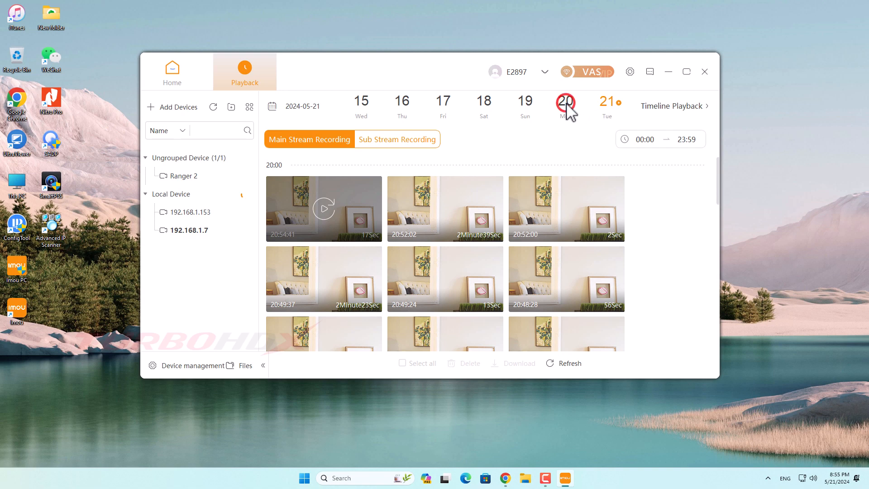
left_click(323, 210)
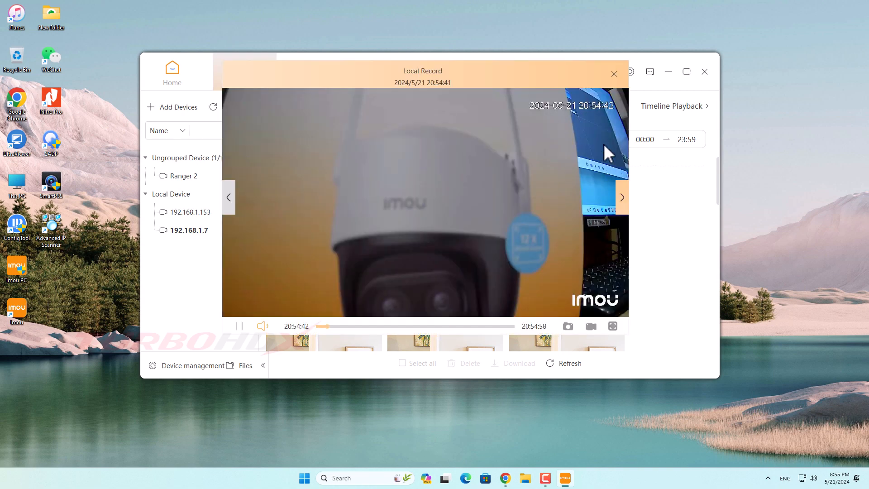
Step: Close the Local Record player and dismiss the time range picker unchanged
left_click(613, 73)
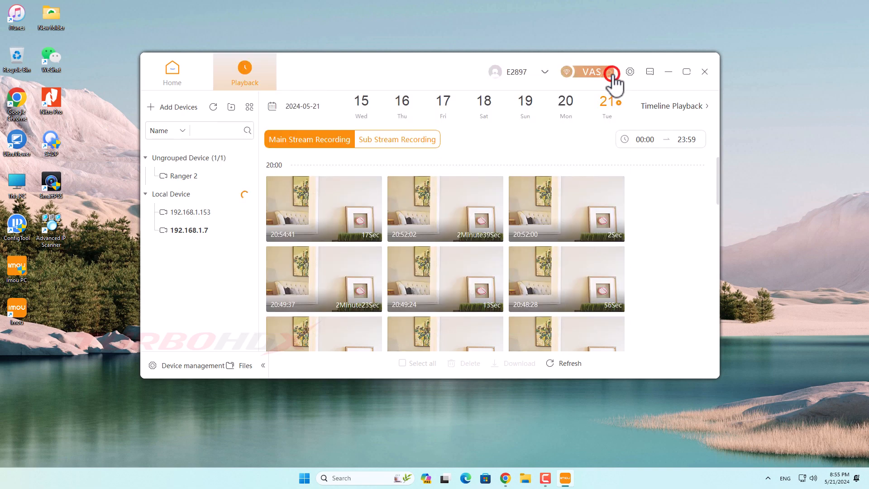
left_click(606, 102)
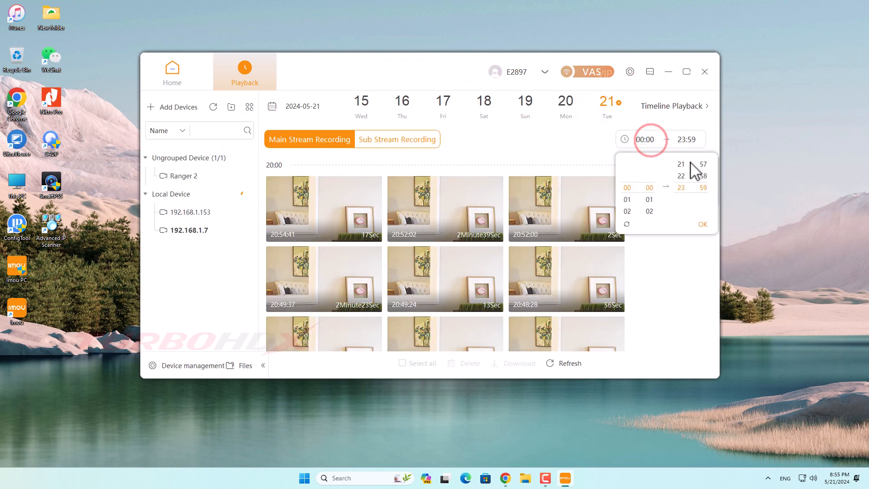
left_click(702, 224)
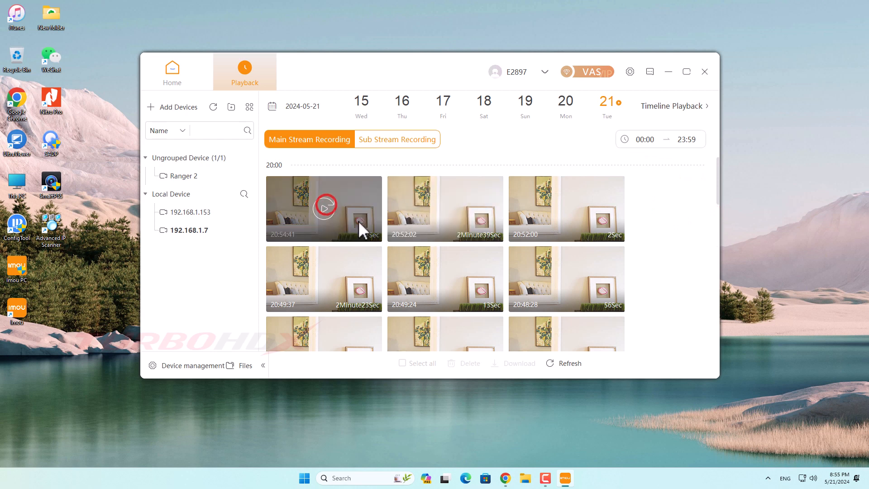
Step: Try deleting the 20:54:41 local recording, then show Ranger 2's cloud recordings
left_click(324, 208)
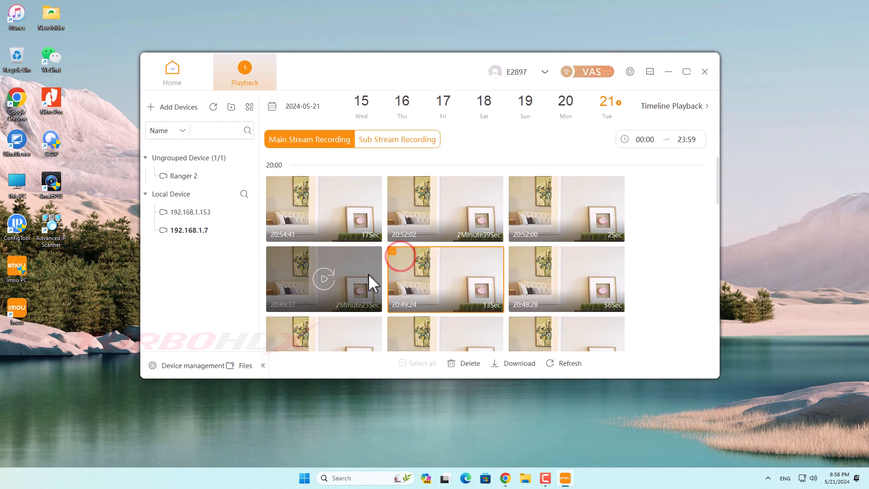
mouse_move(470, 368)
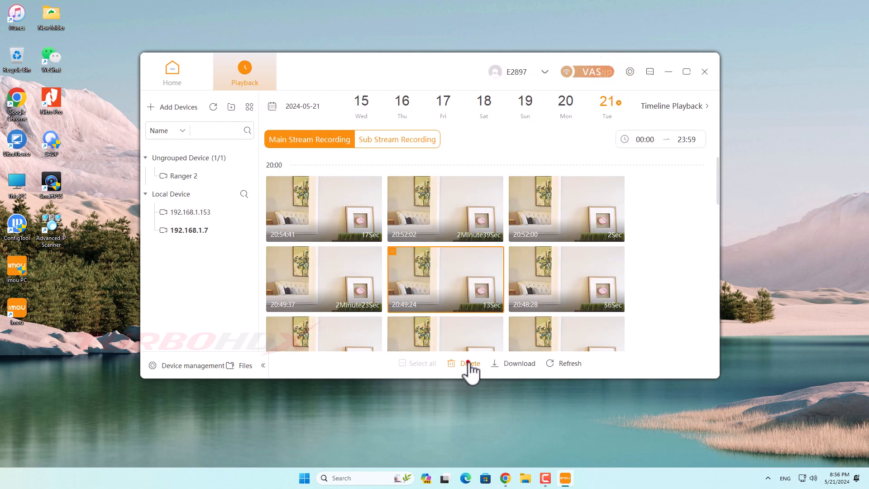
left_click(519, 363)
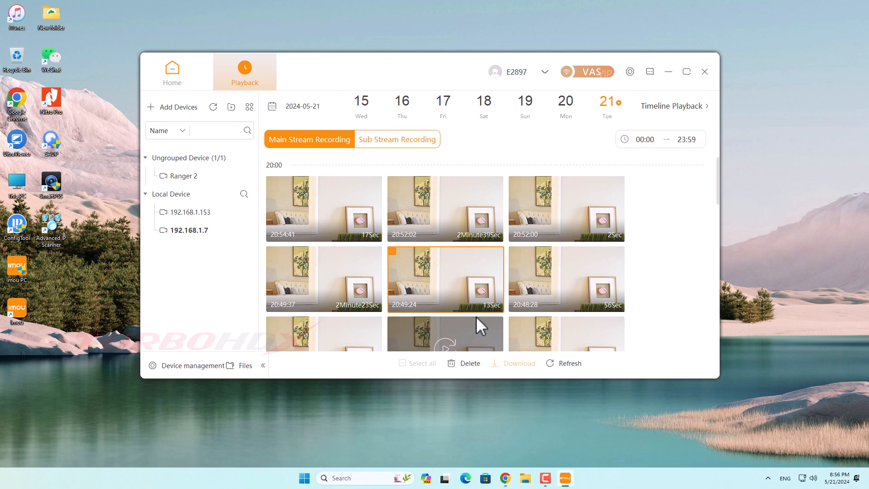
mouse_move(200, 165)
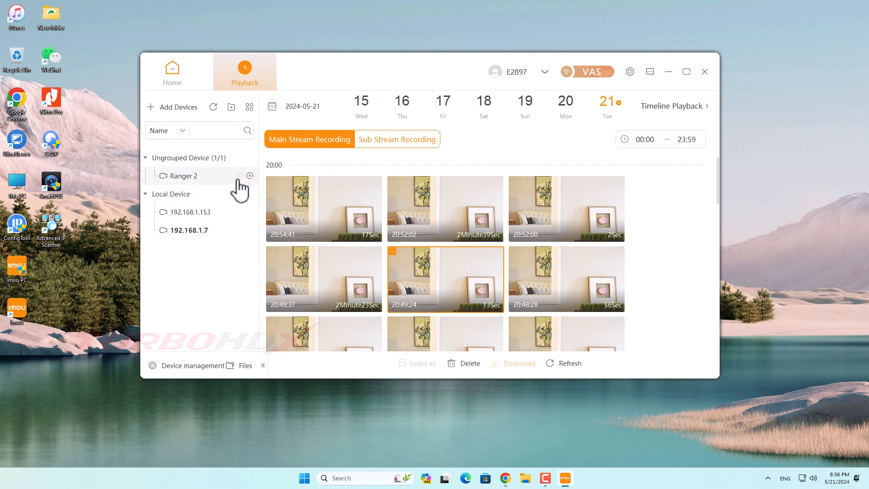
left_click(183, 175)
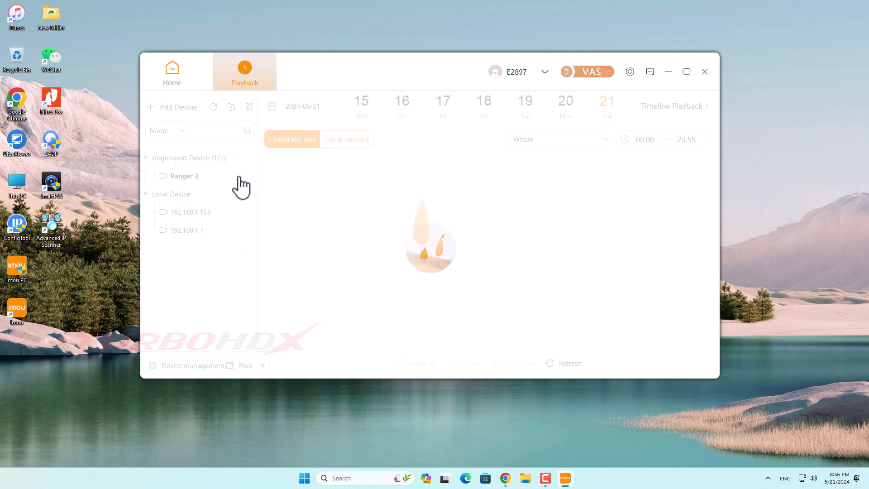
Step: Select the 20:55:55 cloud recording and delete it, confirming with OK
left_click(182, 175)
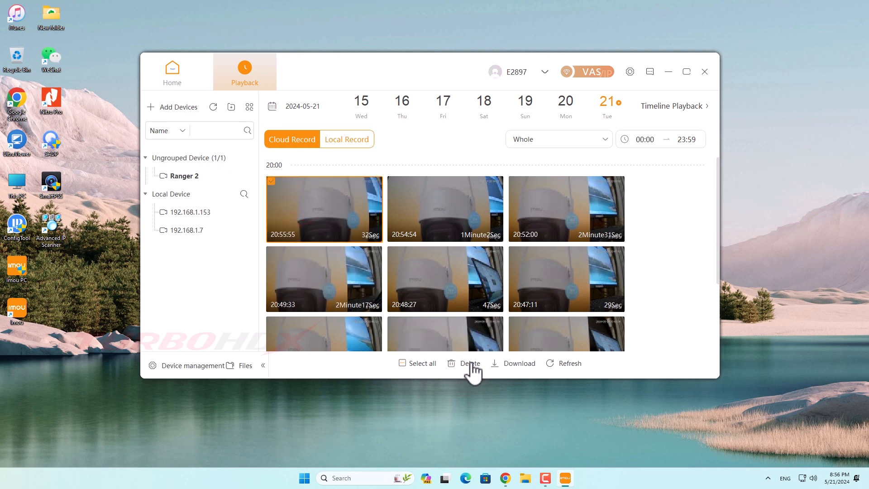
left_click(469, 363)
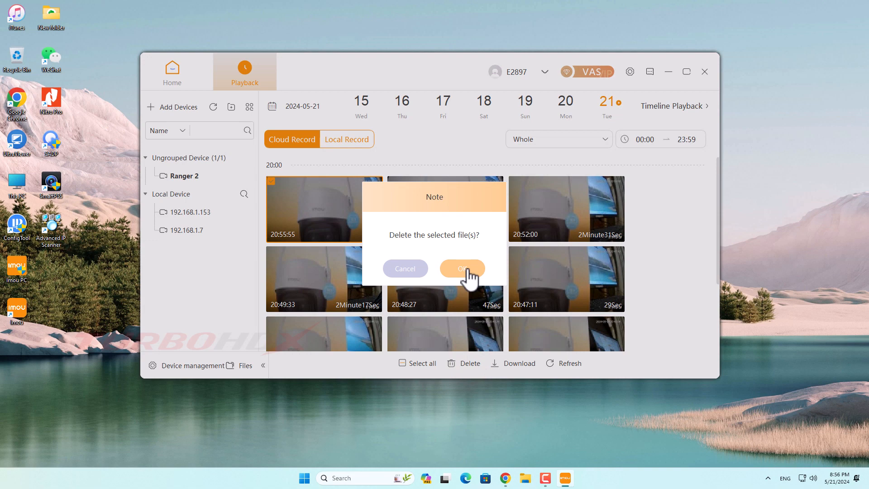
left_click(462, 268)
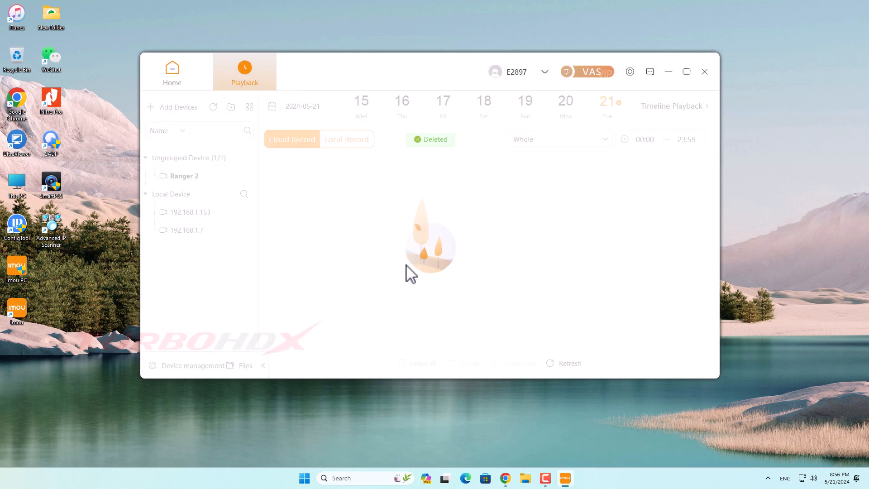
left_click(185, 176)
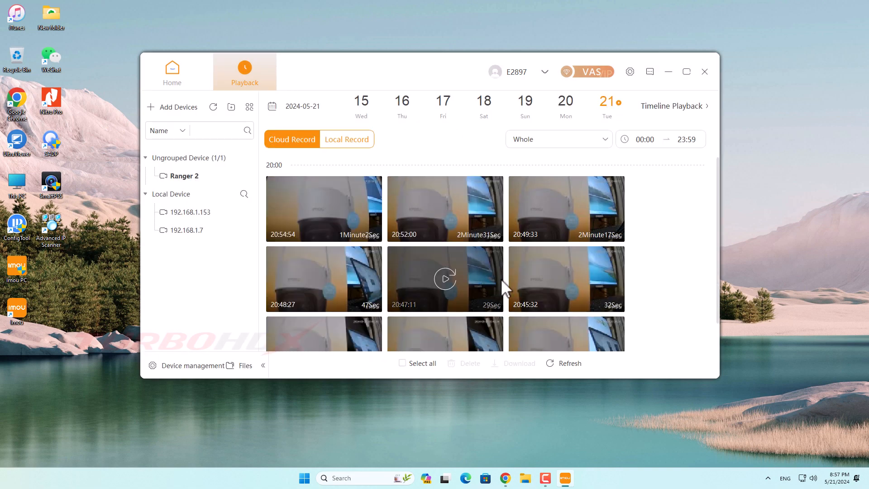
Step: Download Ranger 2's 20:45:32 cloud recording and open the folder holding it
left_click(566, 279)
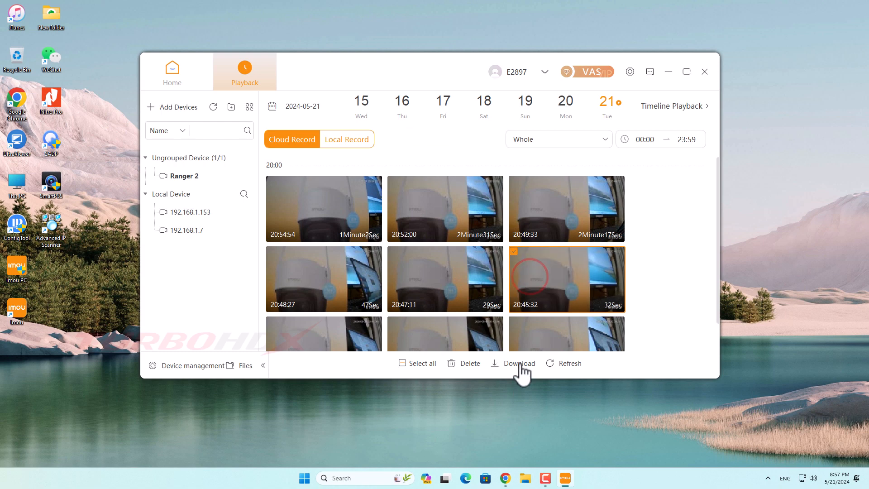
left_click(519, 363)
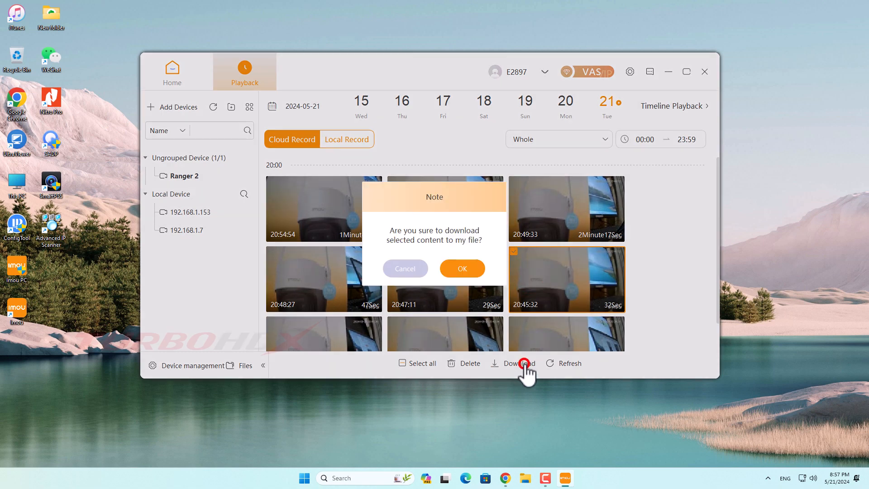
left_click(461, 269)
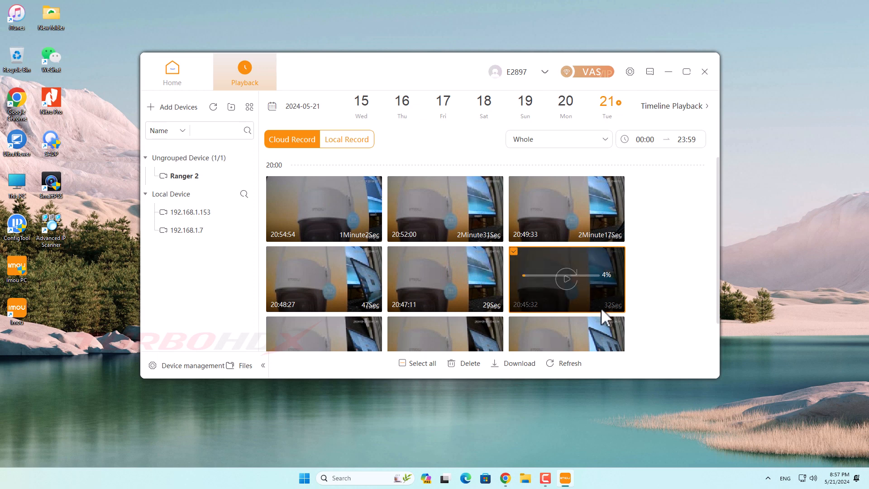
left_click(519, 363)
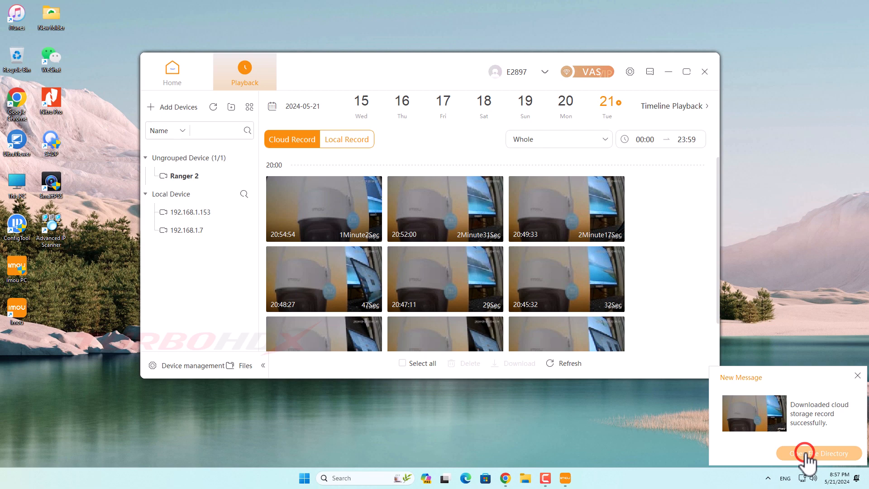
left_click(817, 452)
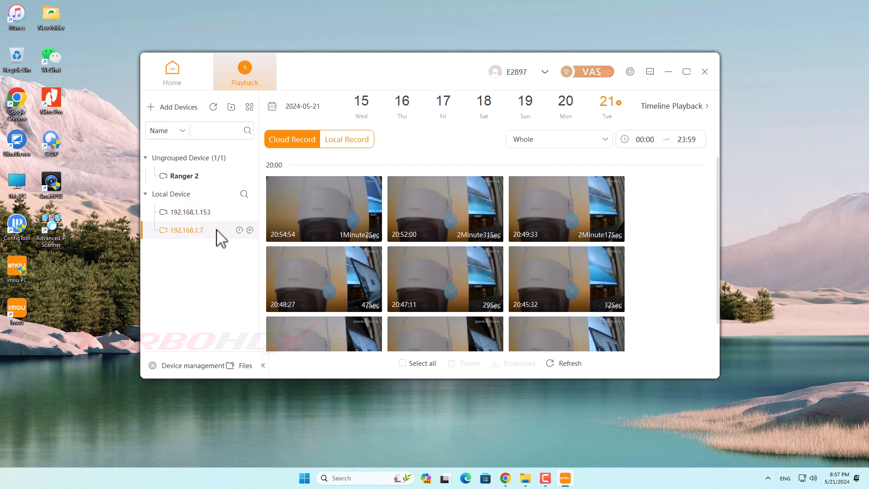
Step: Open Device Details for camera 192.168.1.7 to show its encoding settings
right_click(186, 230)
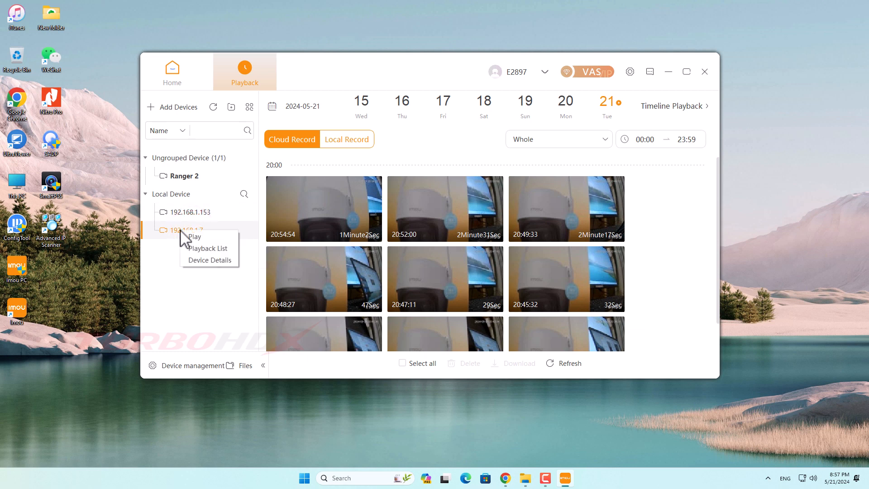
mouse_move(209, 261)
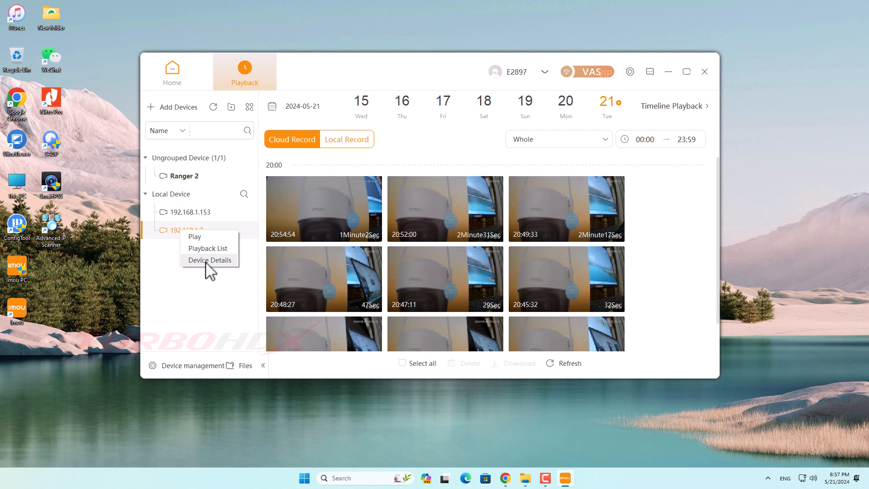
left_click(210, 260)
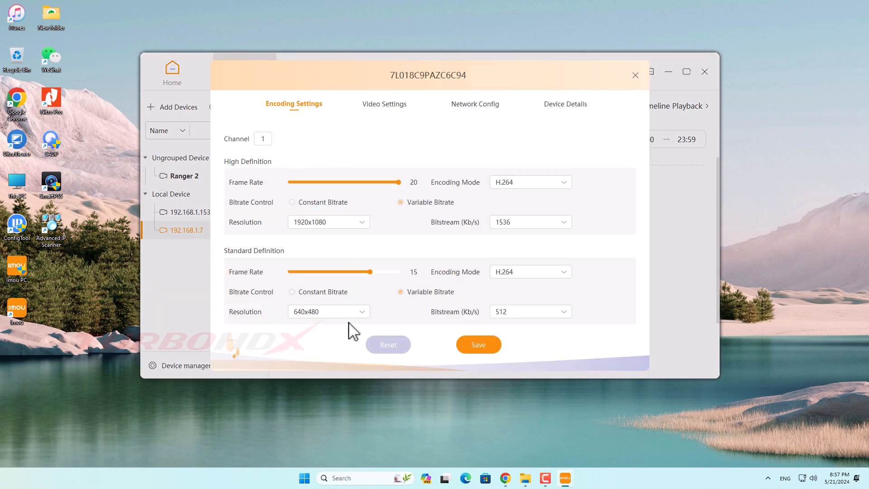
mouse_move(464, 303)
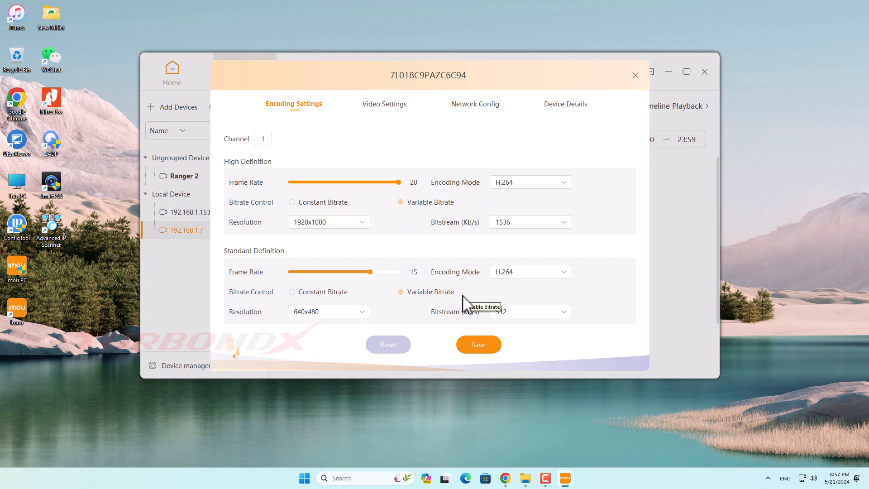
left_click(360, 222)
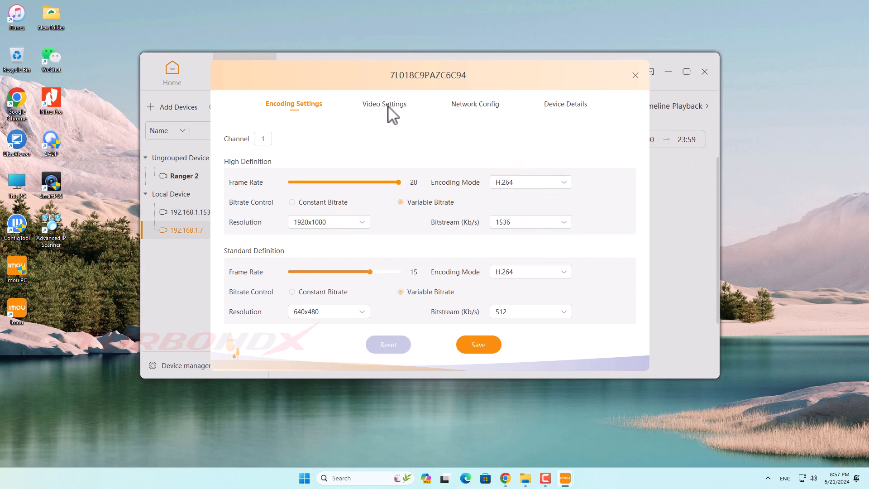
Step: In the camera's video settings, toggle HDR on and back off
left_click(383, 104)
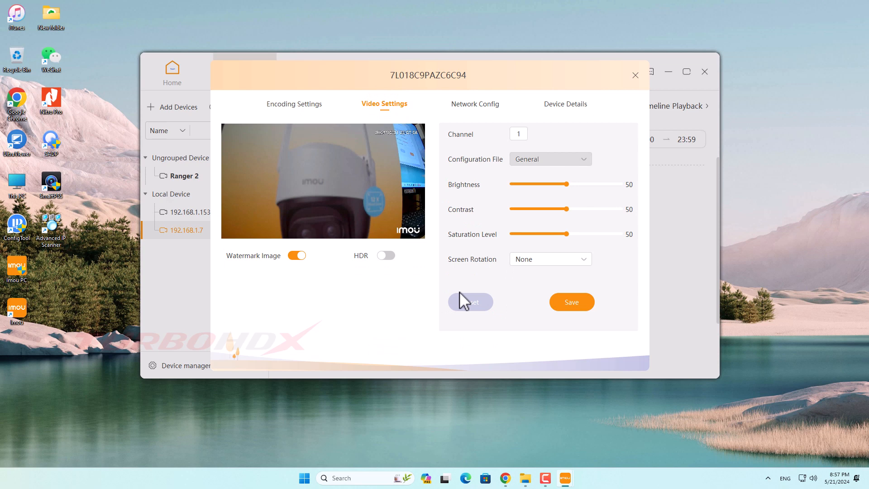
mouse_move(411, 279)
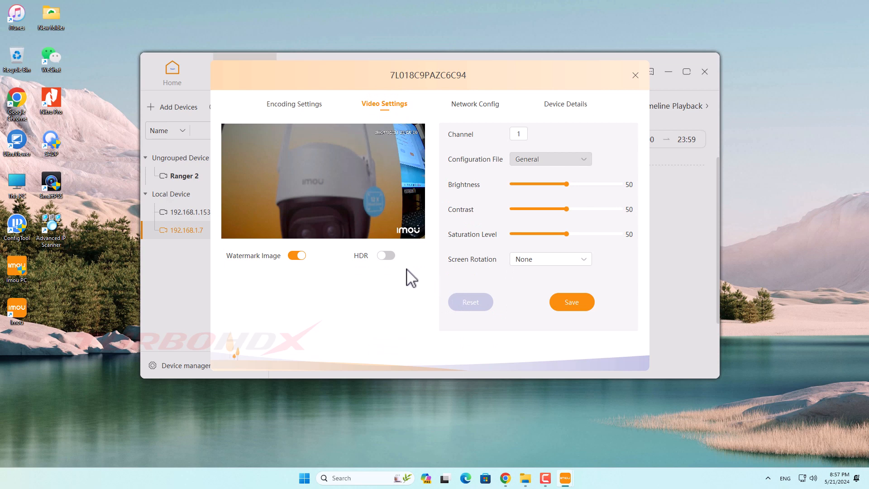
left_click(385, 255)
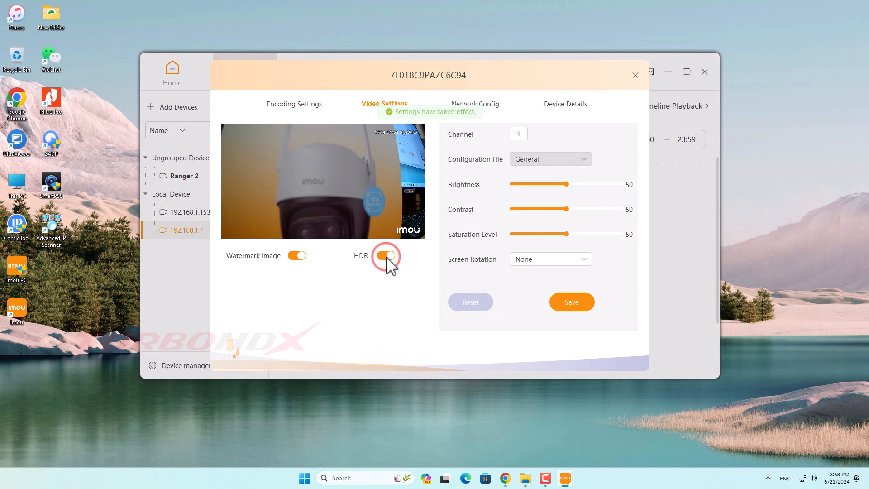
left_click(385, 256)
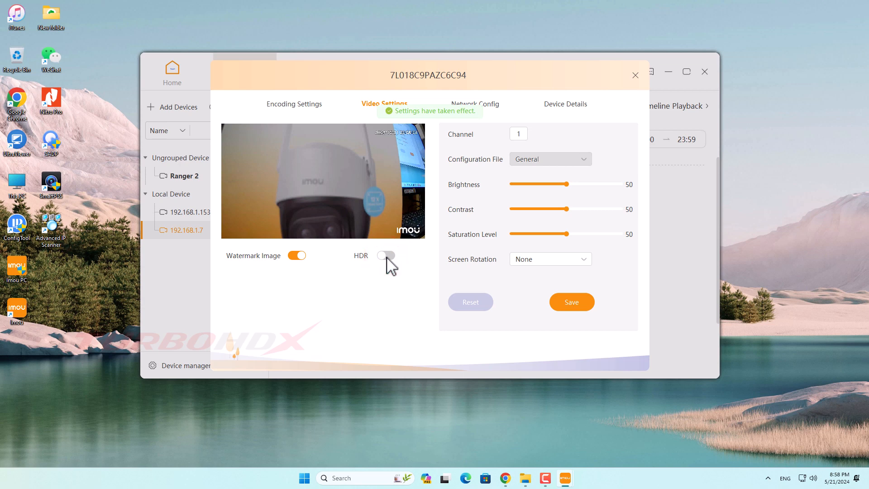
Step: Toggle the image watermark off then on again and save the setting
left_click(296, 255)
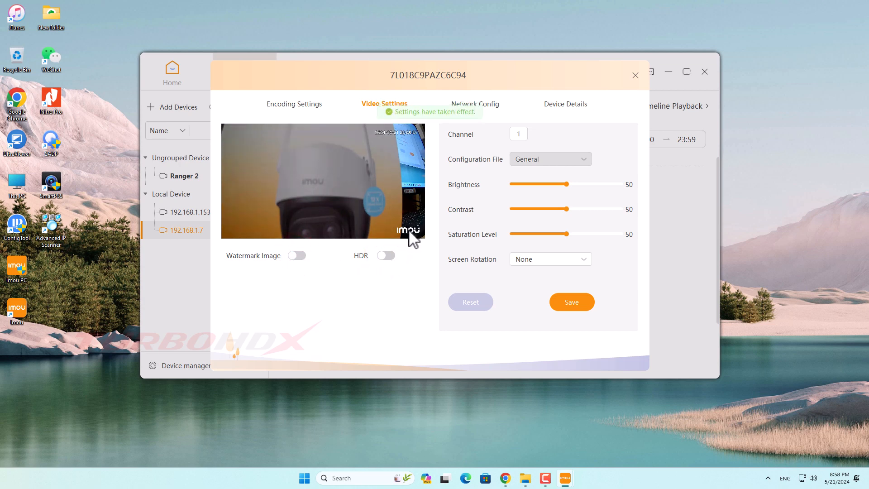
mouse_move(304, 266)
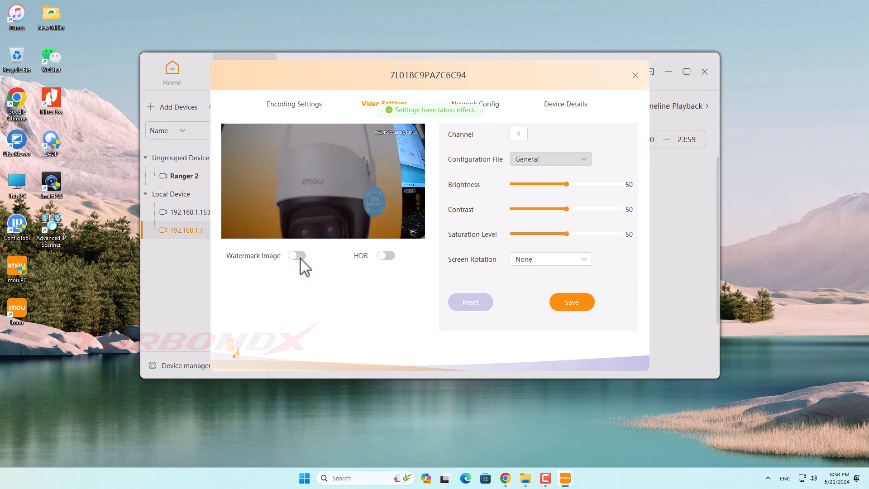
left_click(297, 256)
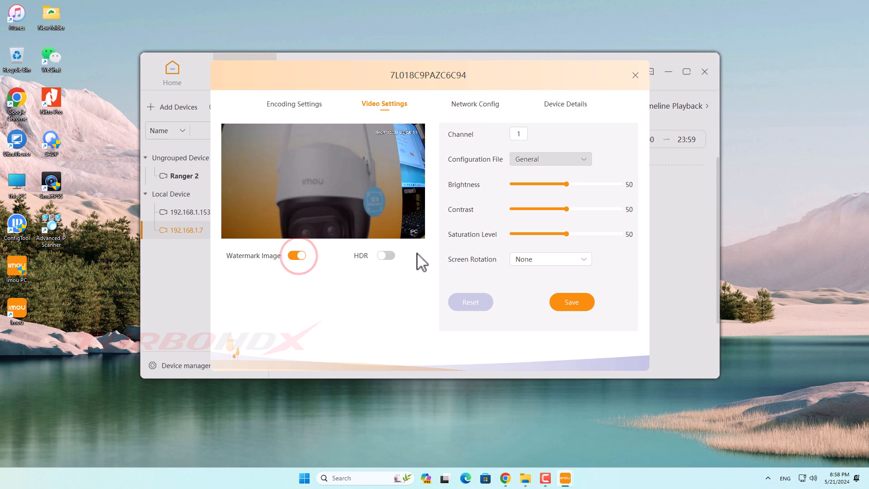
left_click(571, 302)
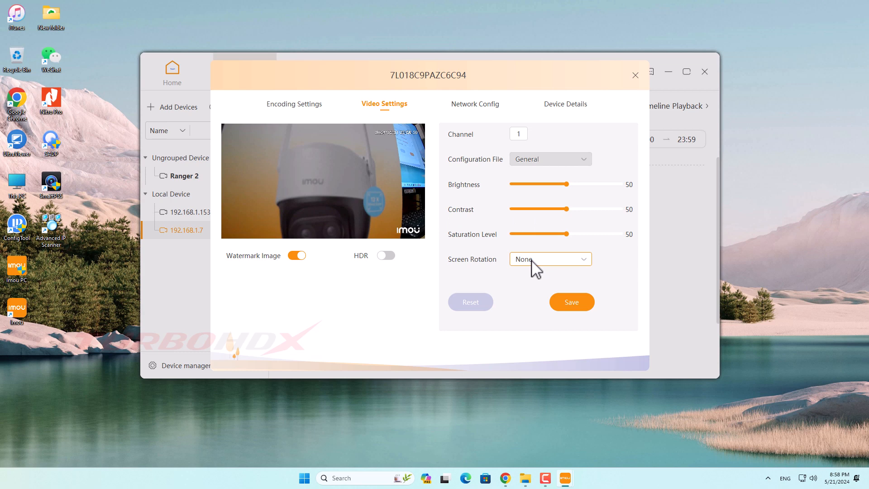
Step: Set the camera's screen rotation to Switch (flipped) and save it
left_click(549, 258)
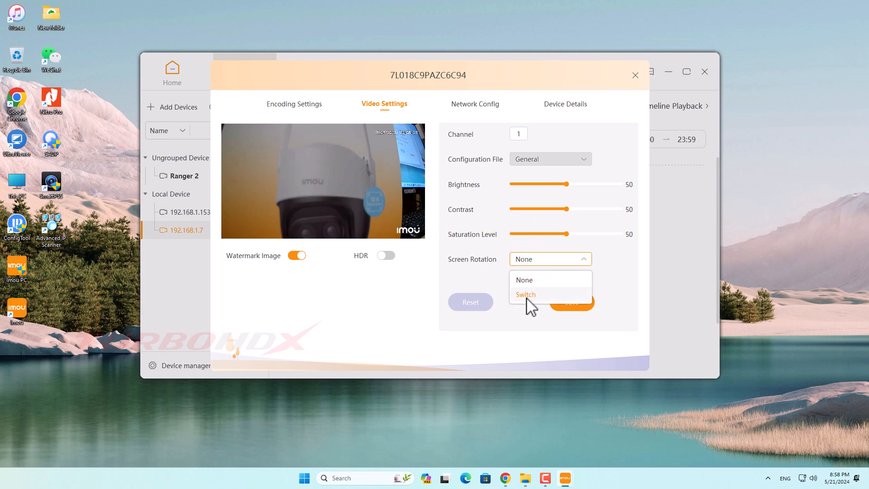
left_click(526, 294)
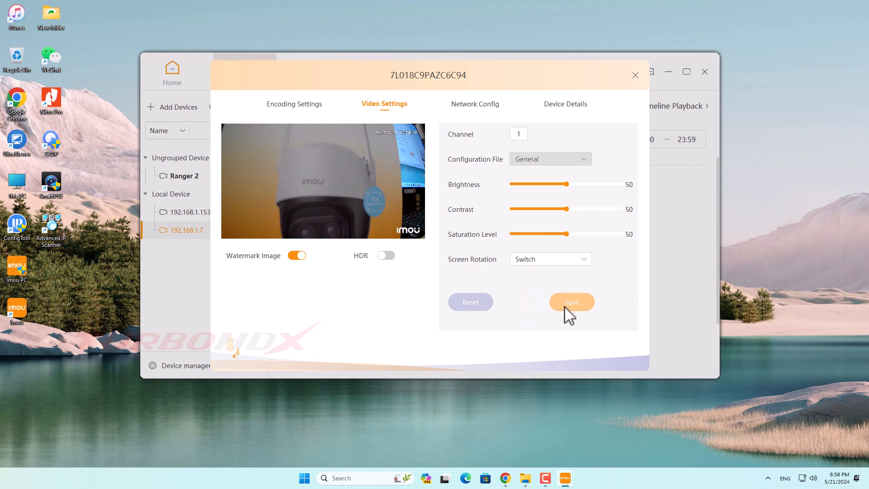
left_click(571, 302)
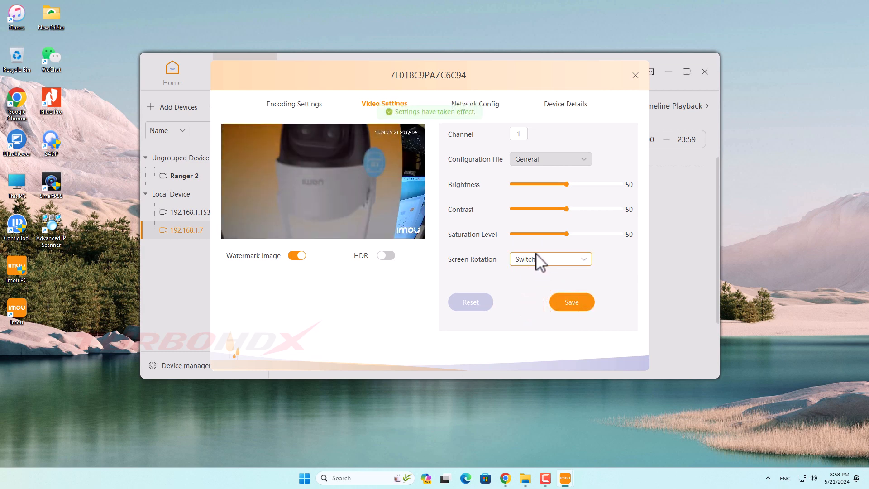
Step: Revert screen rotation to None, save, and move to the camera's network configuration
left_click(549, 258)
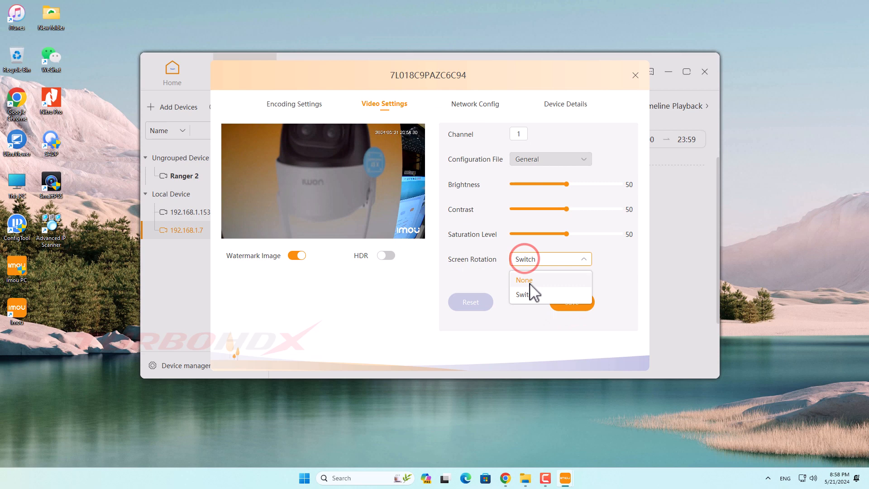
left_click(524, 280)
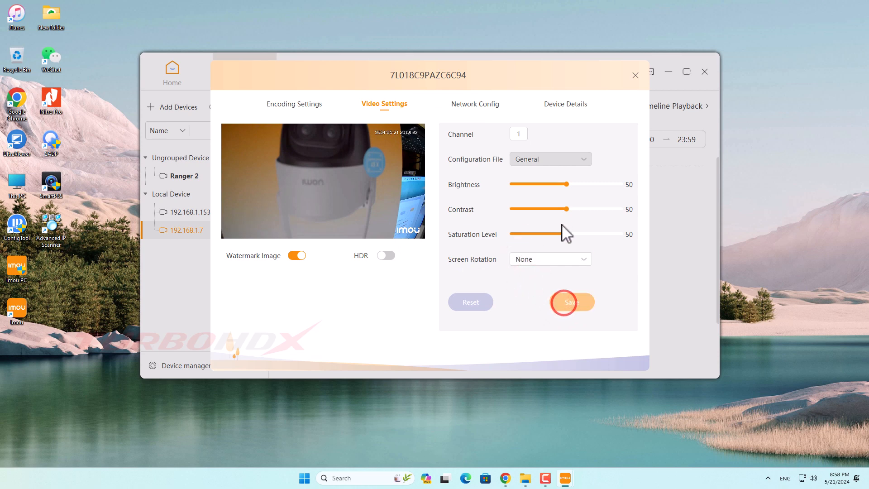
left_click(571, 302)
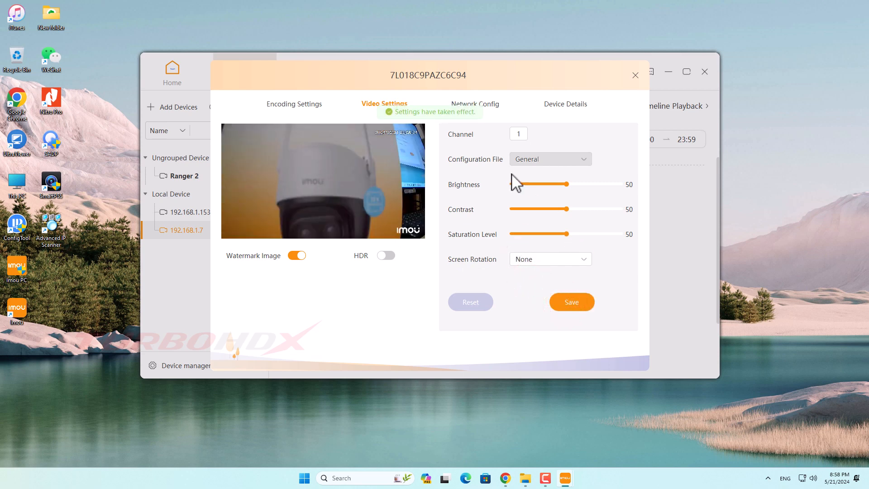
left_click(475, 104)
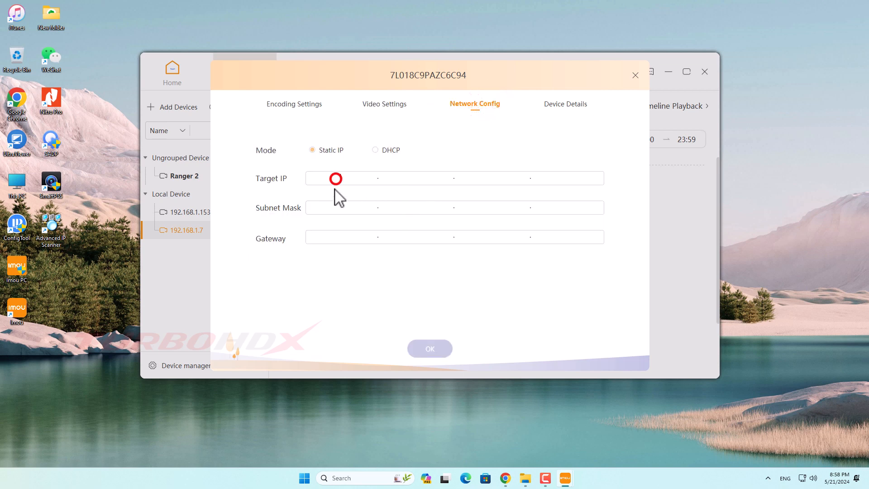
Step: Switch addressing to DHCP then back to Static IP with 192.168.1.210, mask 255.255.255.0, gateway 192.168.1.1
left_click(375, 150)
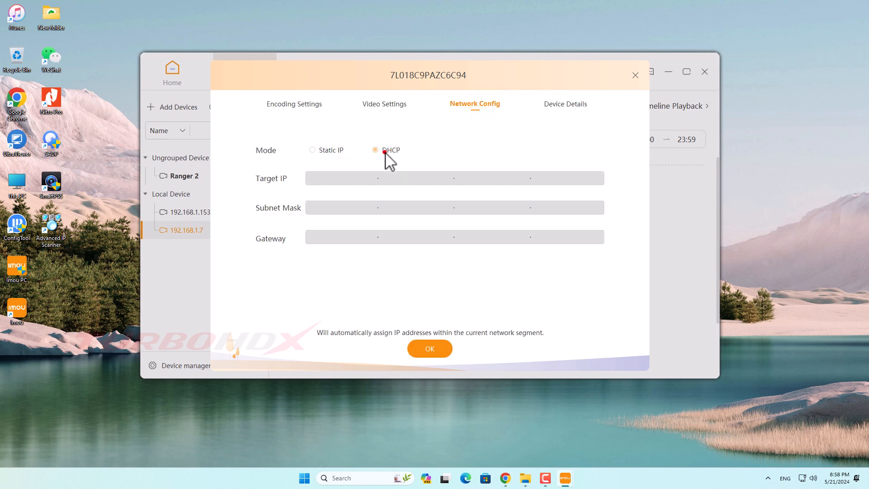
left_click(312, 150)
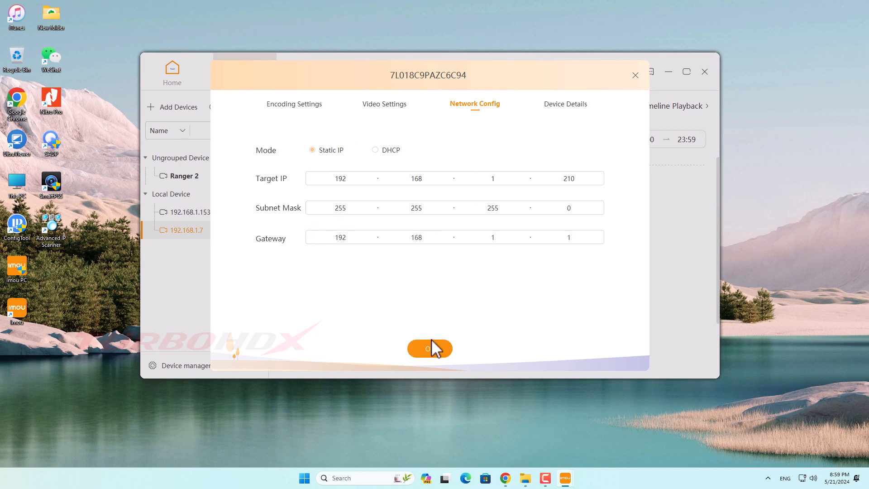
left_click(429, 348)
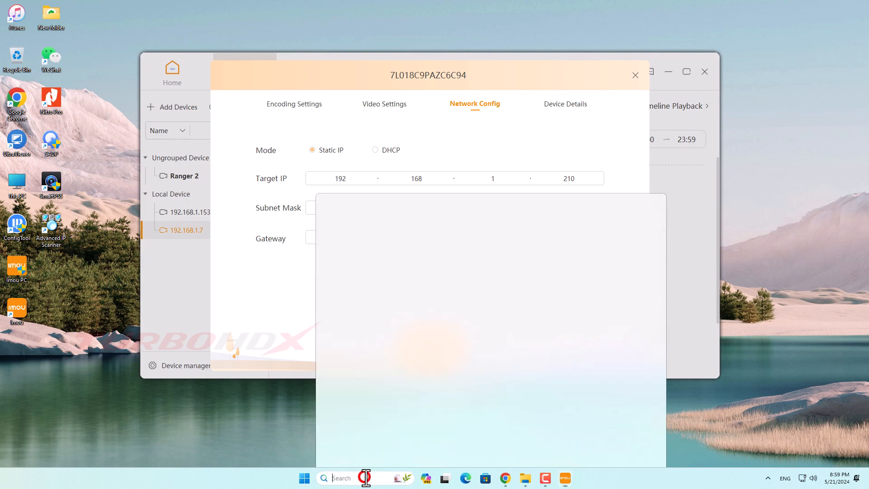
Step: In Command Prompt run ipconfig and ping 192.168.1.210 (unreachable), then minimize the window
type("cmd")
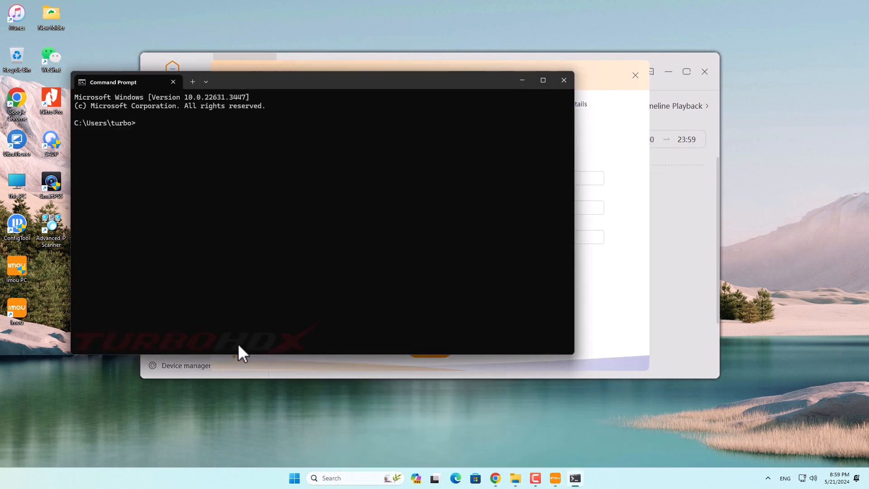
type("ipconfig")
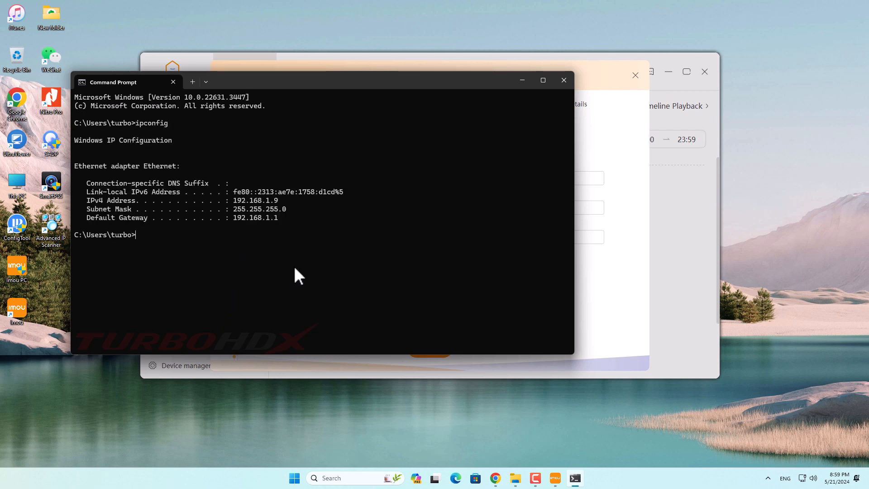
type("ping 192.168.1.210")
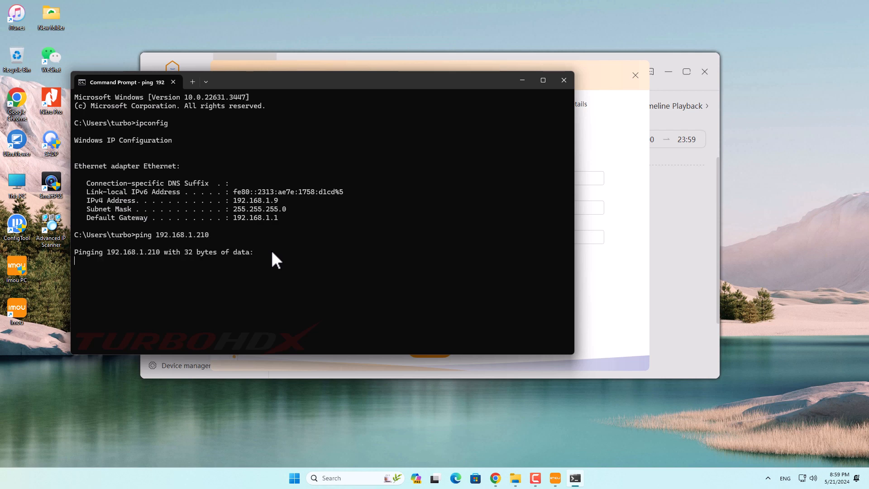
mouse_move(199, 259)
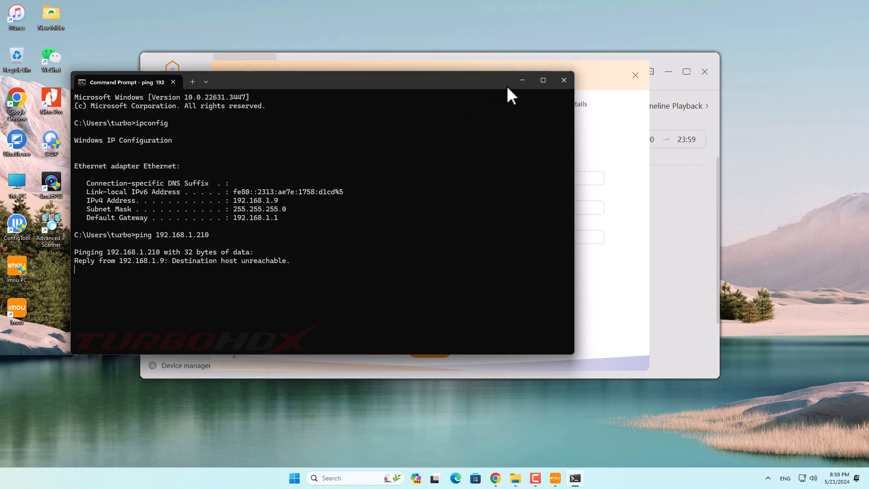
left_click(563, 80)
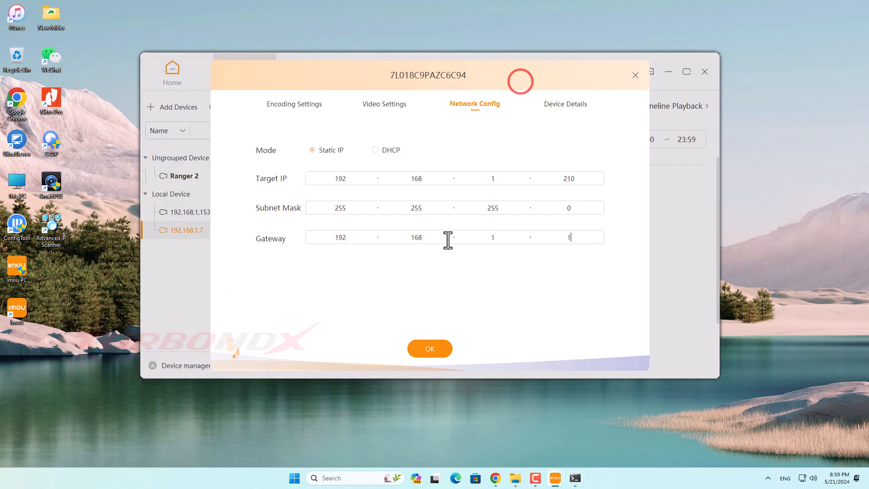
Step: Apply the static IP 192.168.1.210 and confirm the reminder; the camera drops from the local list
left_click(430, 348)
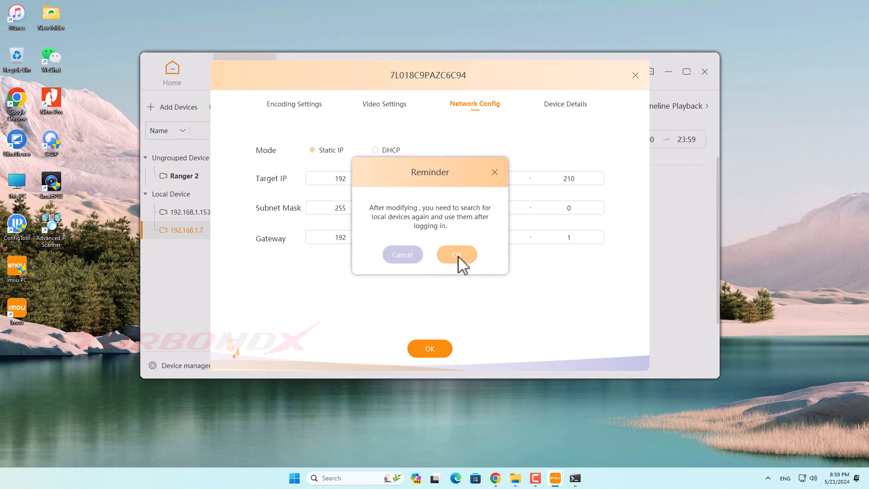
left_click(456, 254)
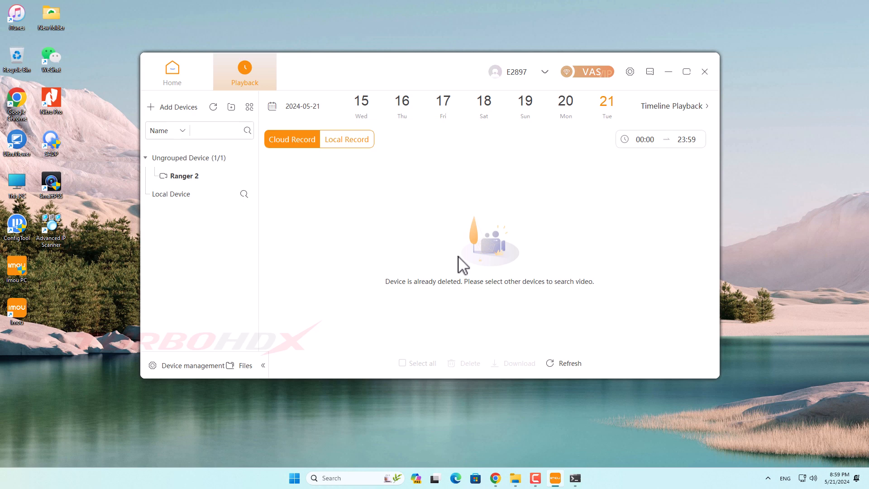
mouse_move(379, 254)
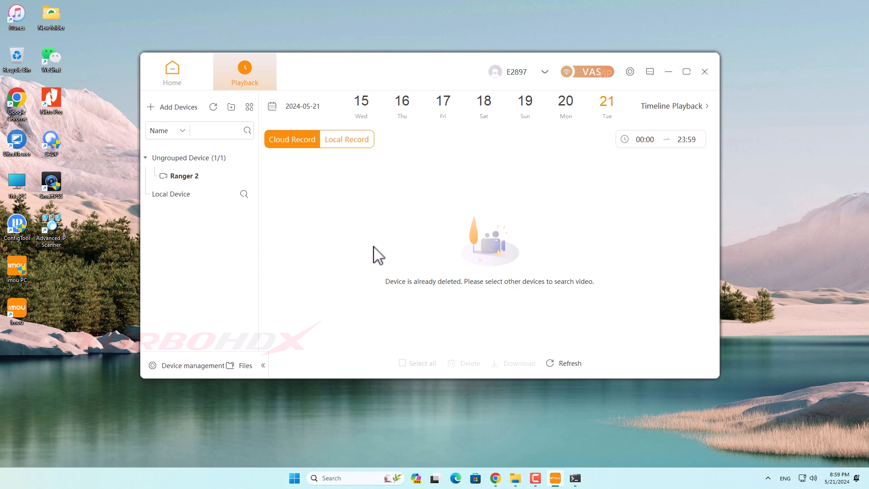
Step: Rescan local devices so the camera reappears at 192.168.1.210
left_click(243, 193)
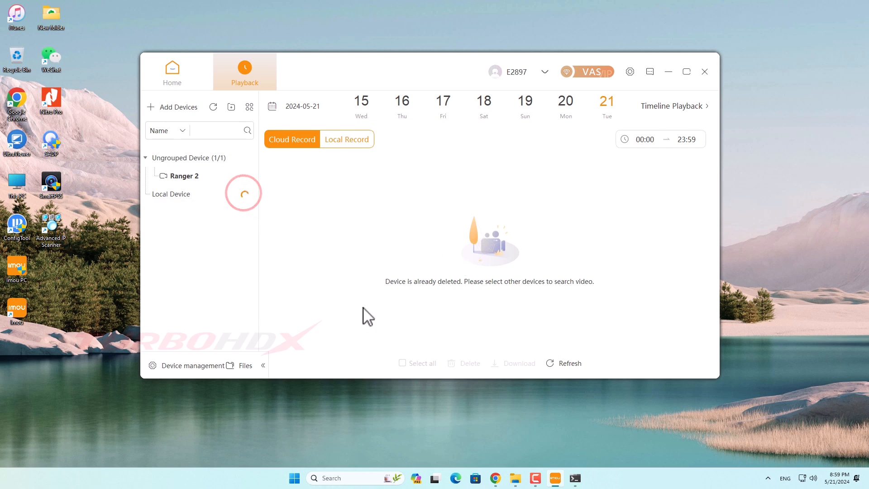
left_click(171, 193)
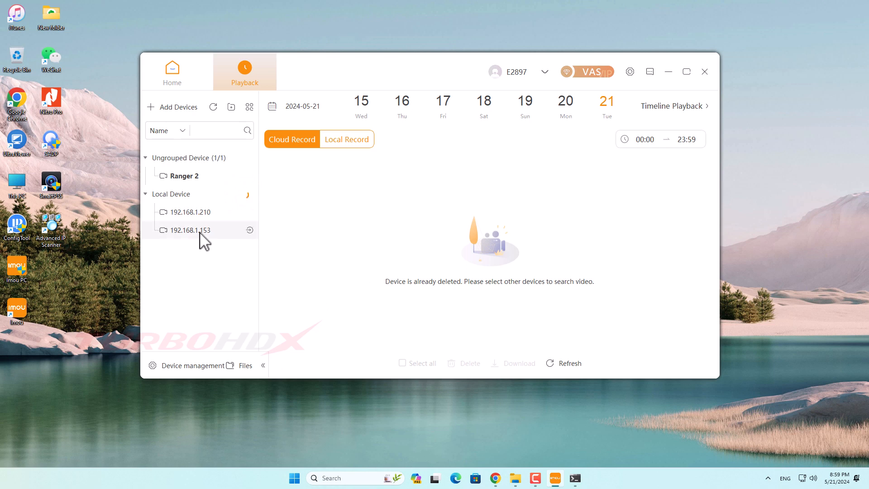
mouse_move(205, 216)
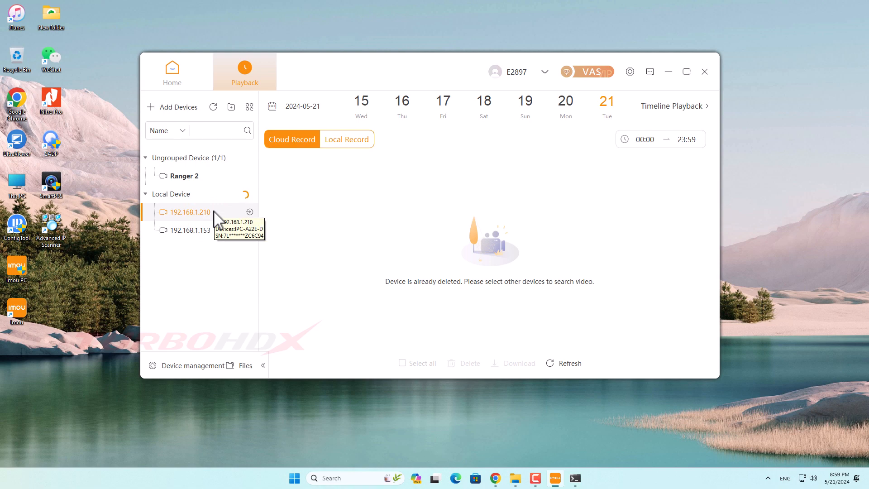
Step: Restore Command Prompt and ping 192.168.1.210 again, now getting successful replies
left_click(574, 478)
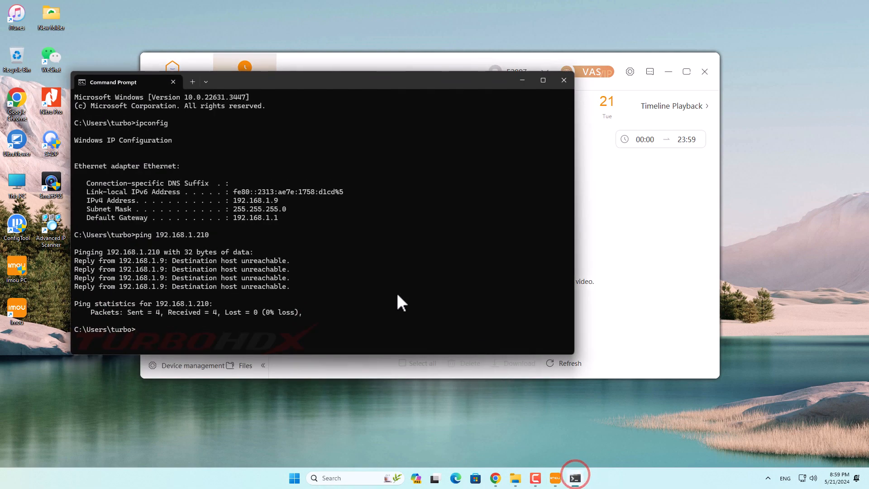
type("ping 192.168.1.210")
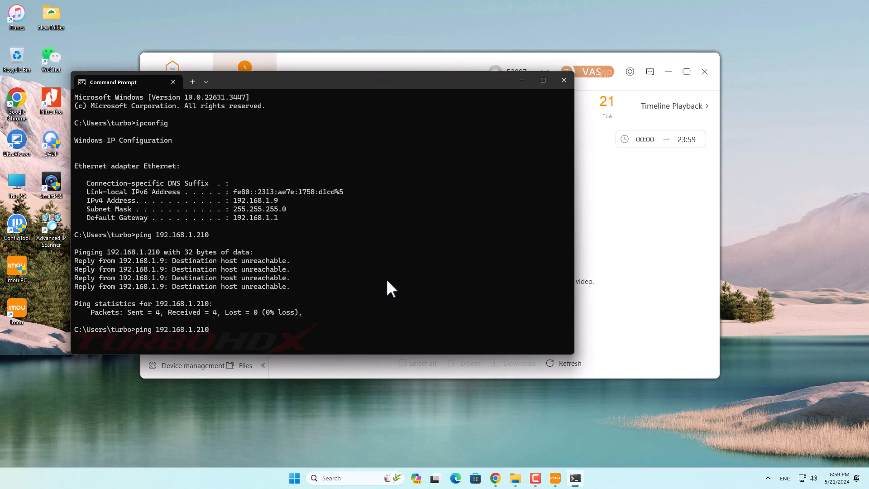
key("Return")
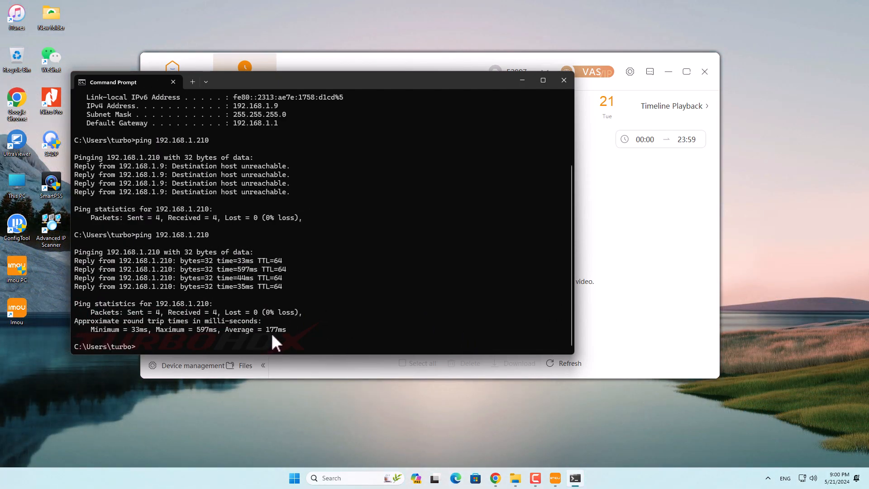
mouse_move(521, 80)
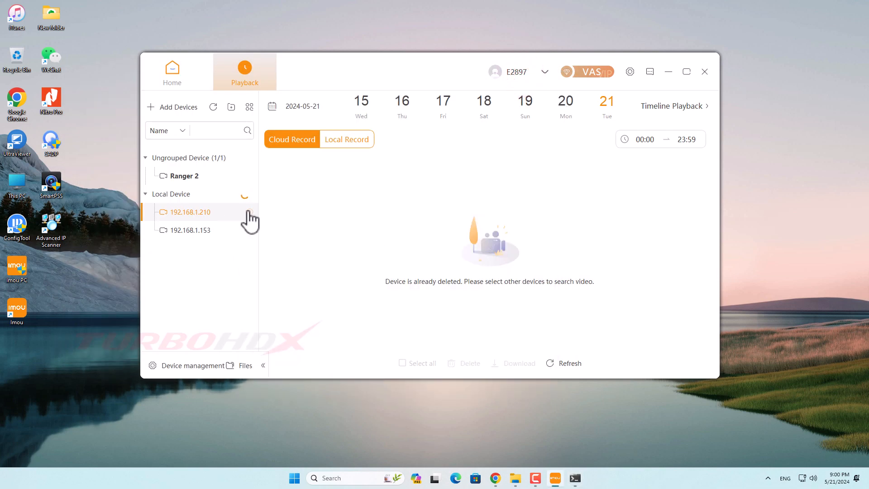
left_click(190, 212)
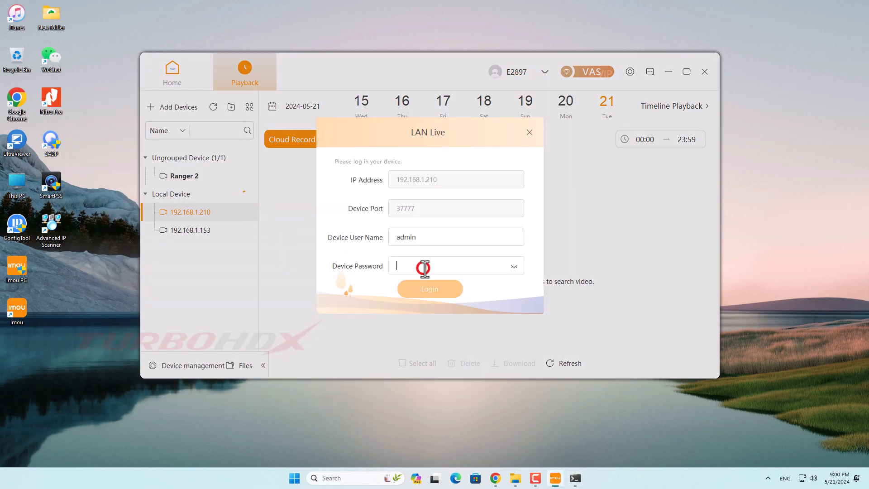
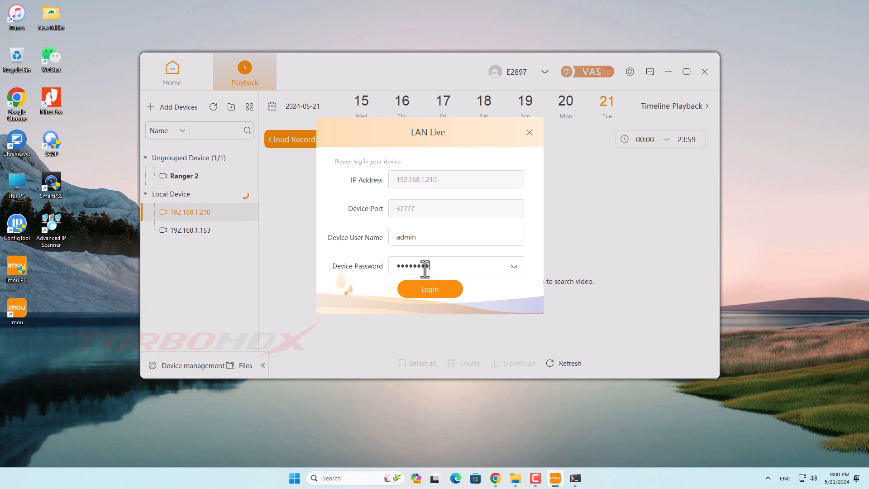
left_click(429, 288)
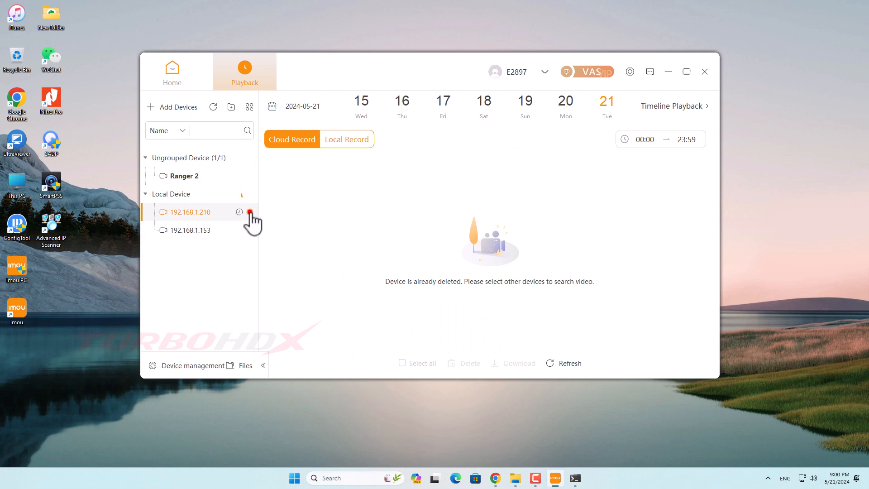
Step: Show the 192.168.1.210 camera's live view, close it, and move to Playback
left_click(172, 71)
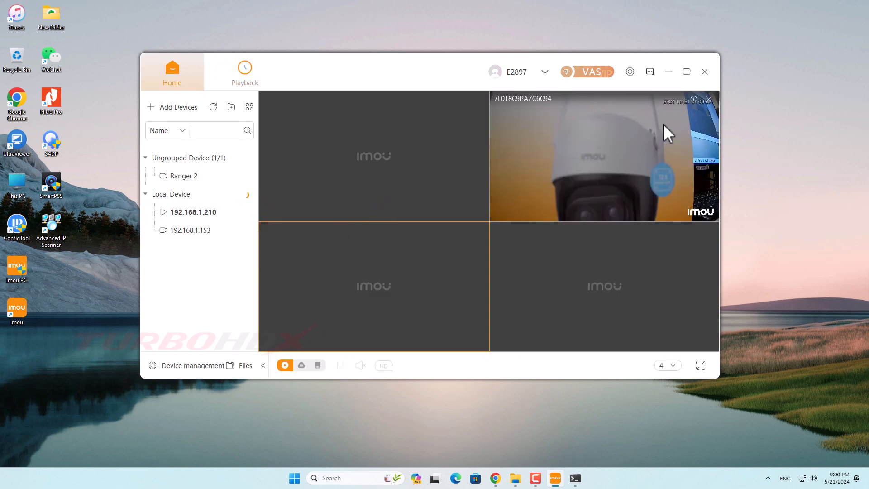
left_click(708, 101)
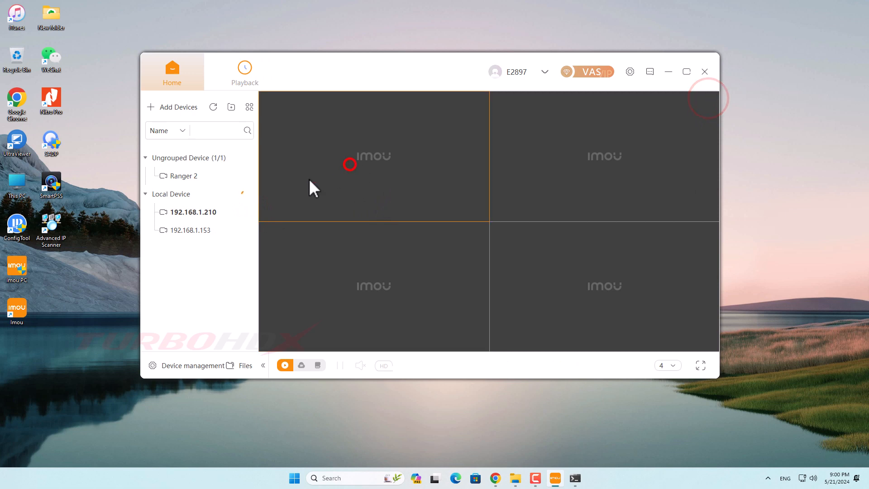
left_click(244, 68)
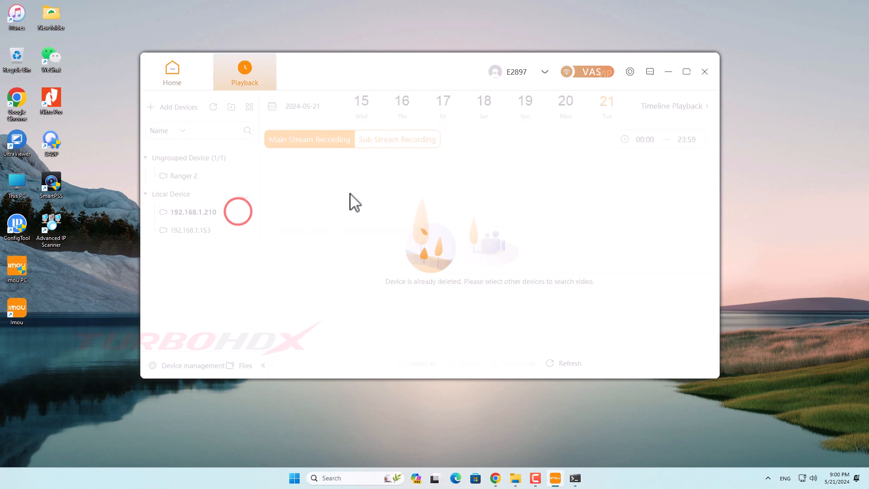
Step: Load the 192.168.1.210 camera's recordings, play the 20:58:16 clip, and close the player
left_click(194, 212)
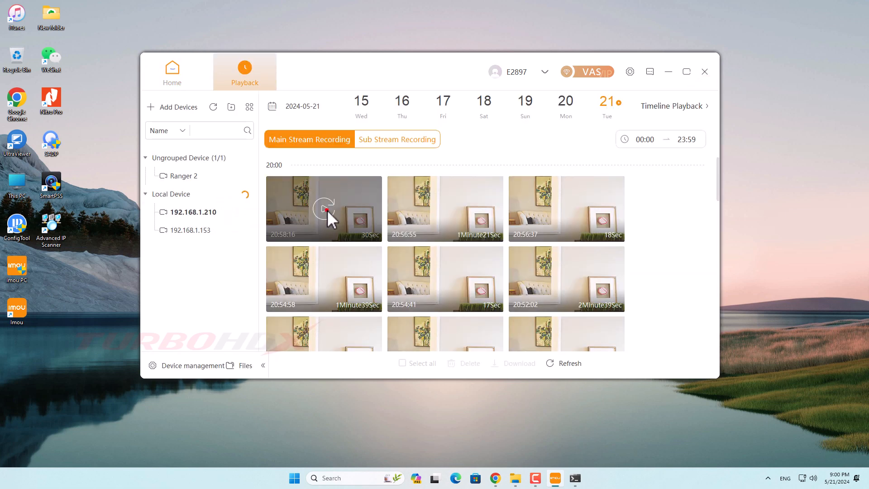
double_click(323, 209)
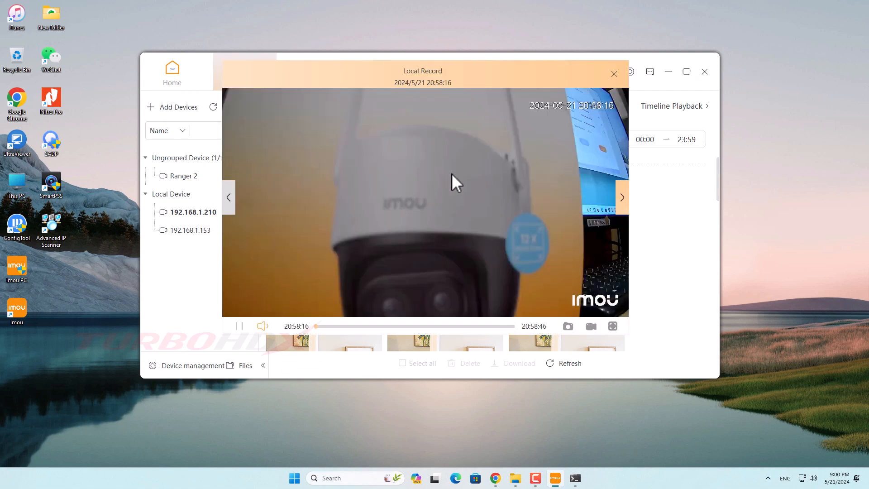
left_click(614, 73)
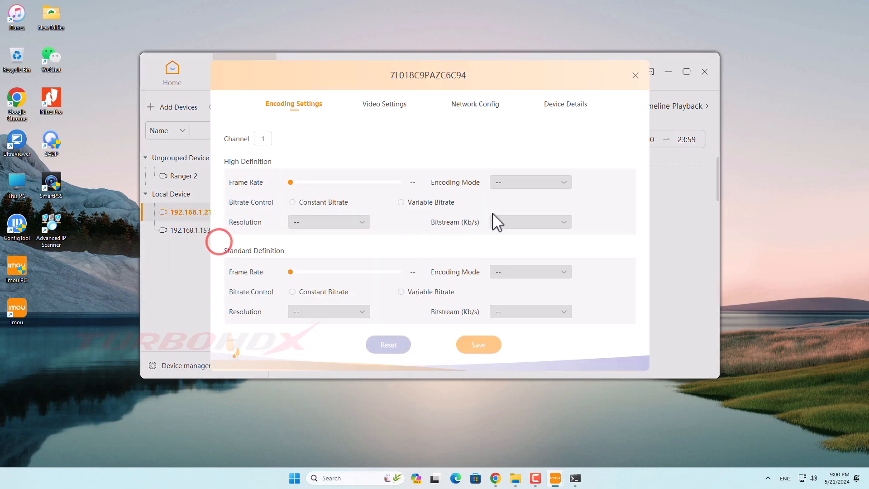
Step: Review the camera's Video Settings, Network Config and Device Details, then close its settings
left_click(385, 104)
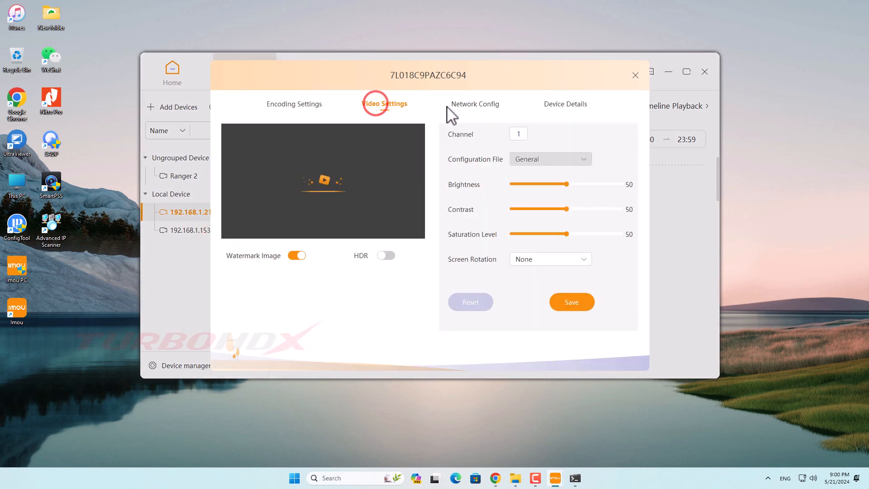
left_click(474, 104)
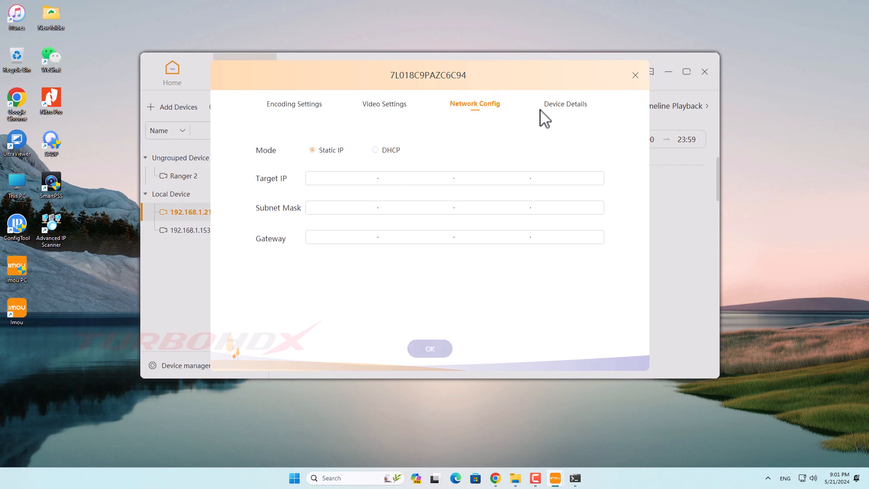
left_click(564, 103)
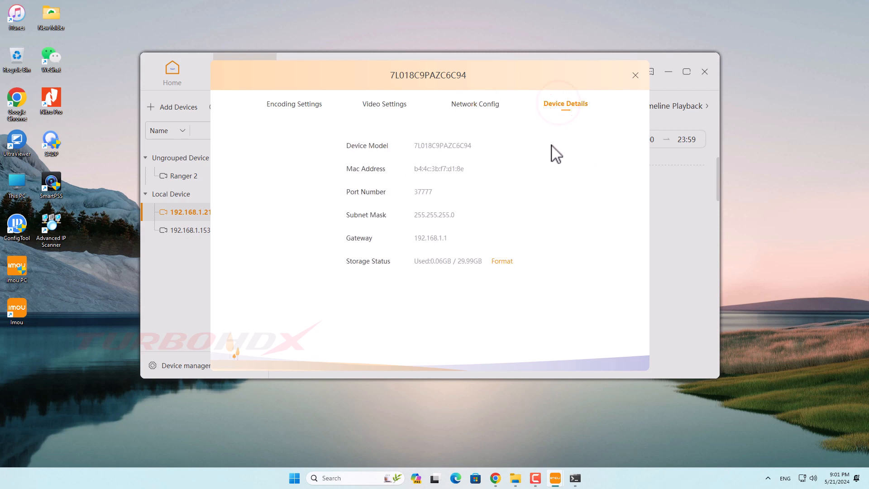
mouse_move(497, 171)
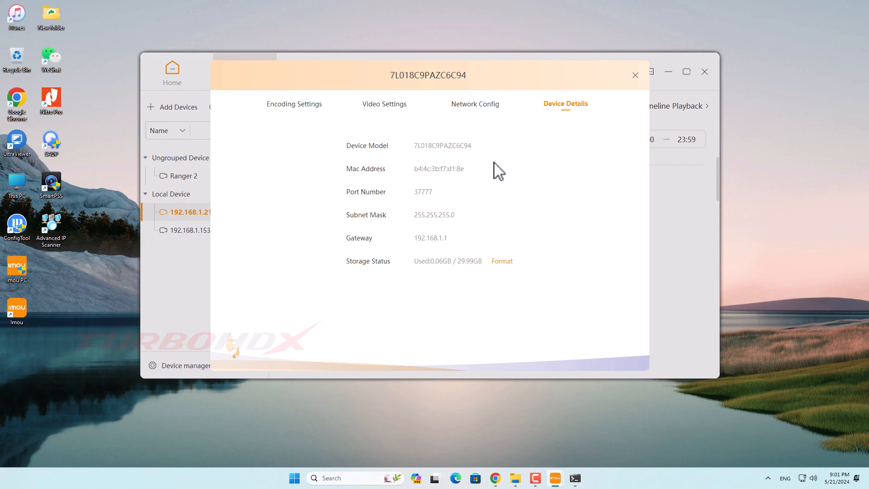
mouse_move(627, 92)
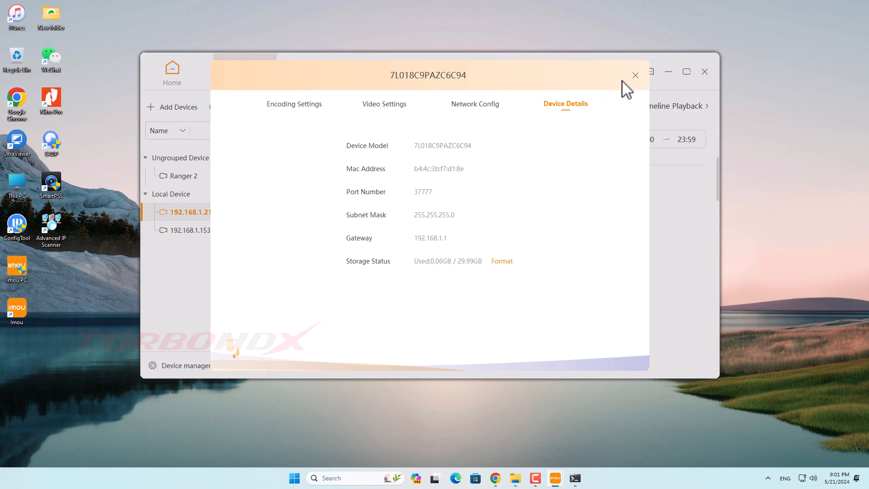
left_click(635, 75)
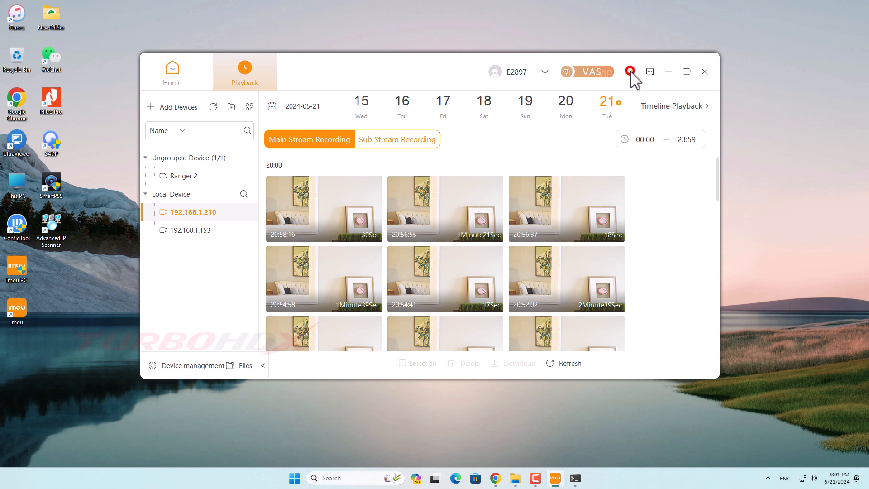
Step: Check for updates from About Imou 2.9.0, confirm no new version, and dismiss the notice
left_click(630, 71)
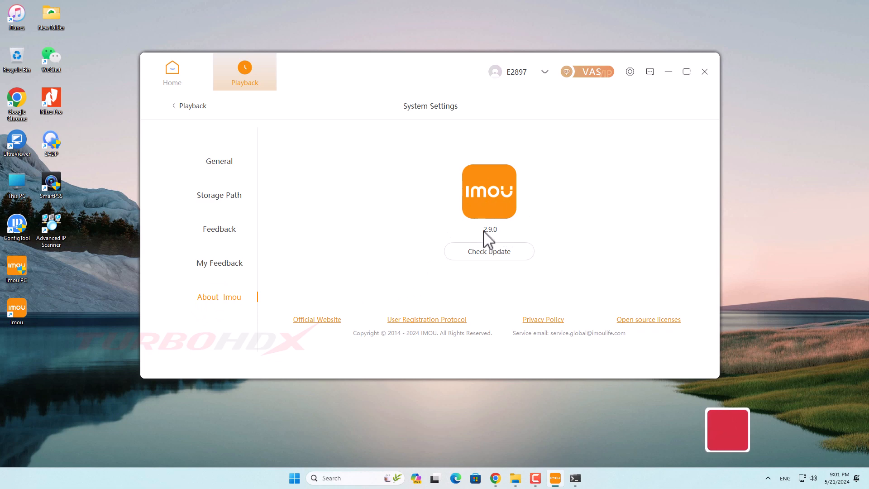
left_click(489, 251)
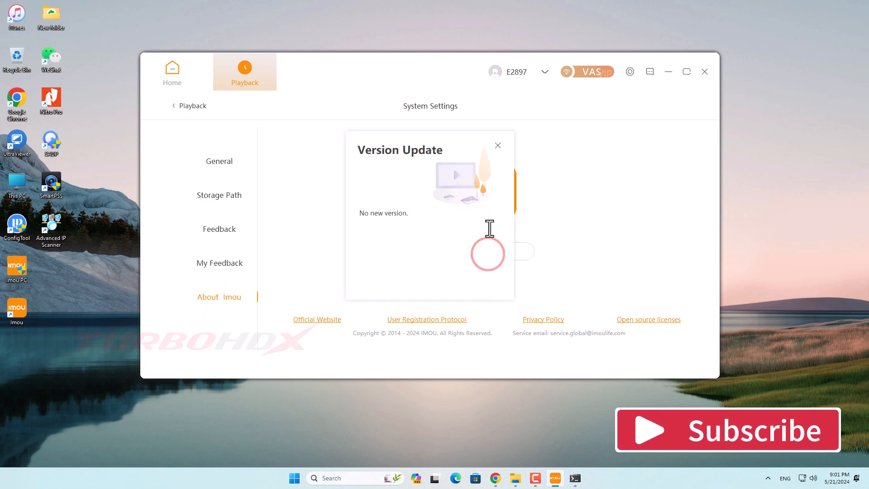
left_click(497, 146)
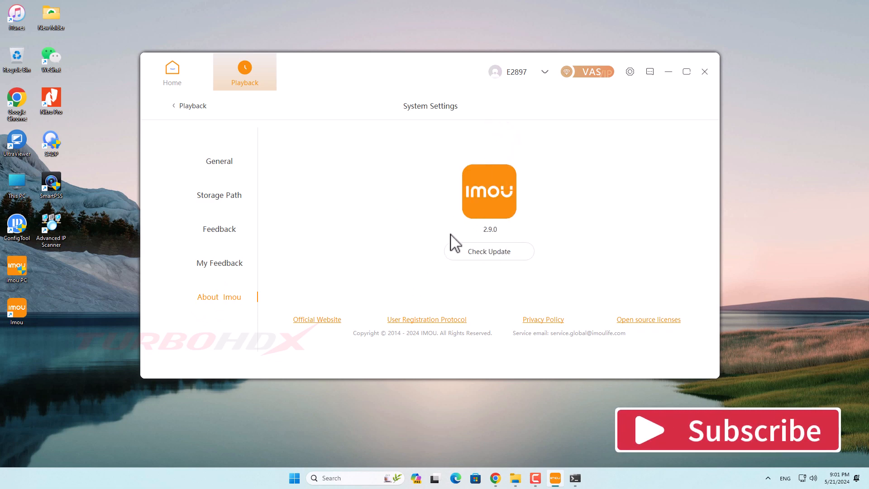
mouse_move(494, 213)
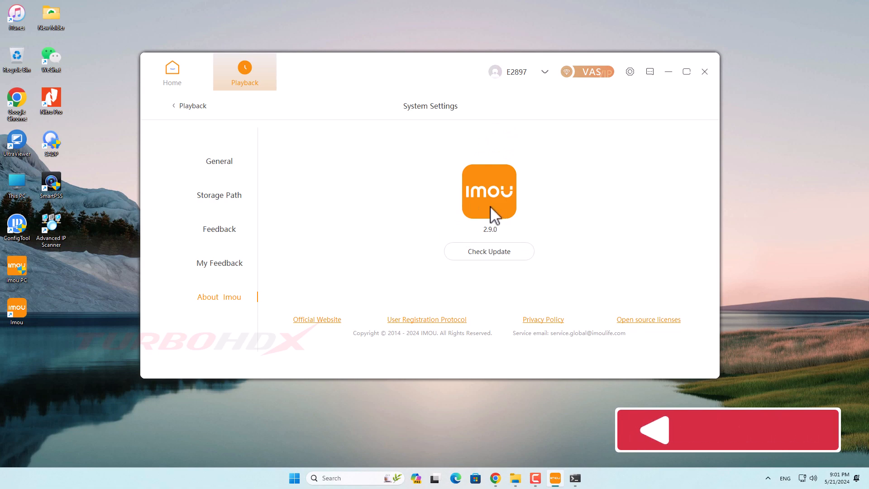
left_click(704, 71)
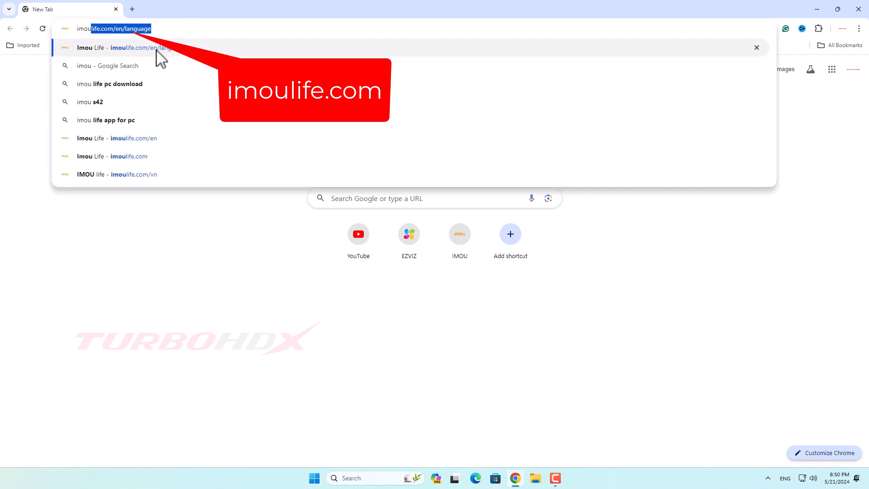
Step: From imoulife.com's Support > App page, download the 64-bit installer to the Desktop as 'Imou'
left_click(133, 138)
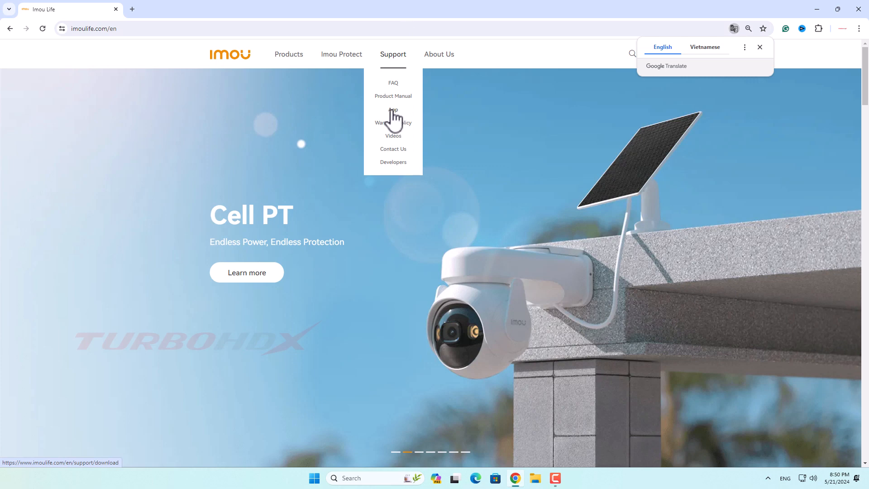
left_click(393, 109)
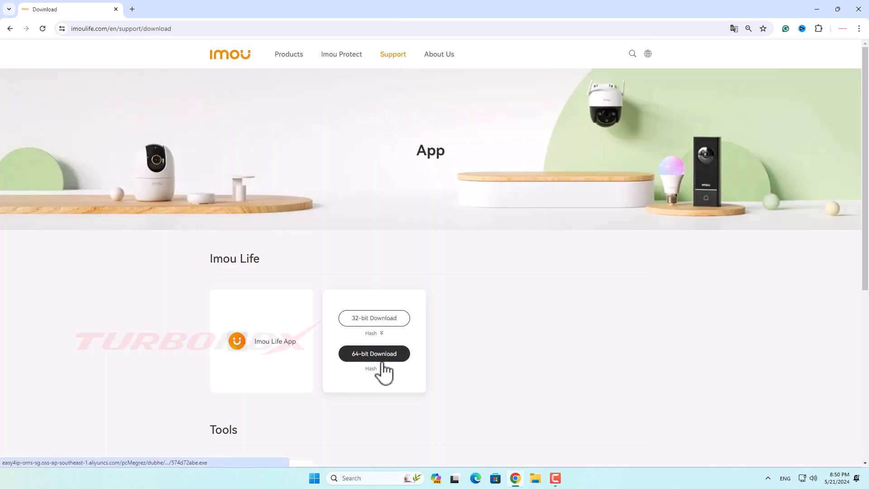
left_click(373, 354)
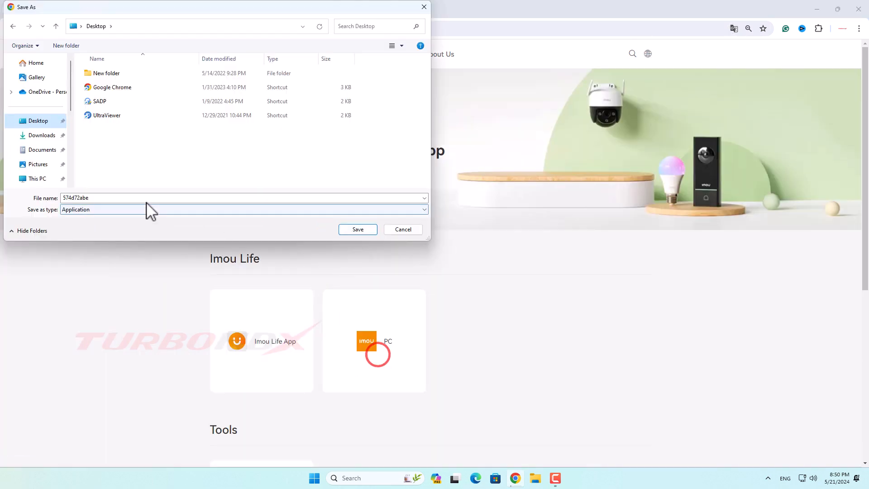
type("Imou")
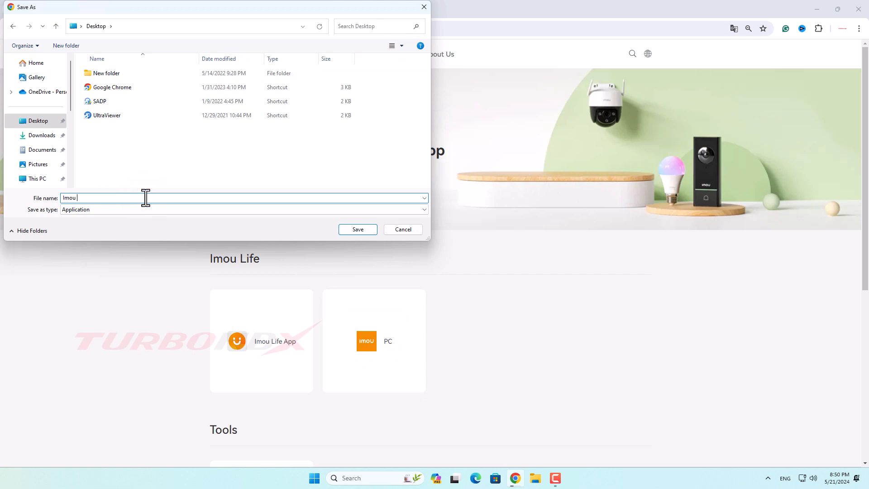
left_click(358, 229)
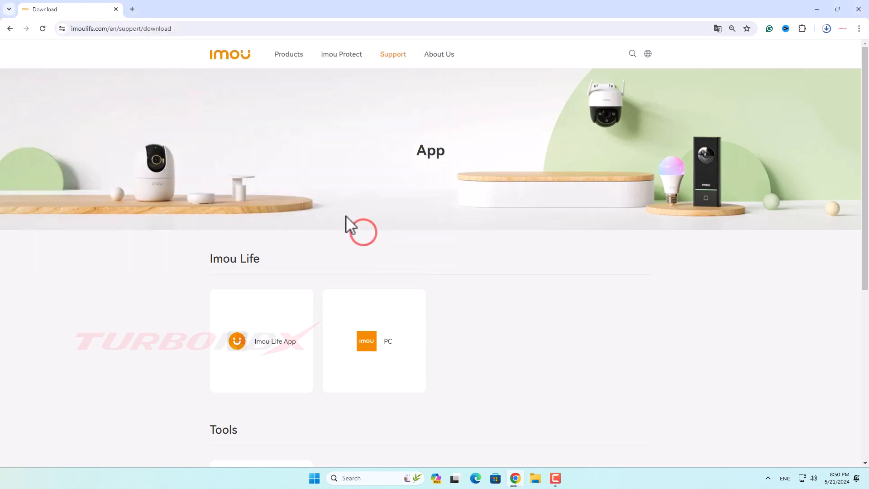
mouse_move(644, 119)
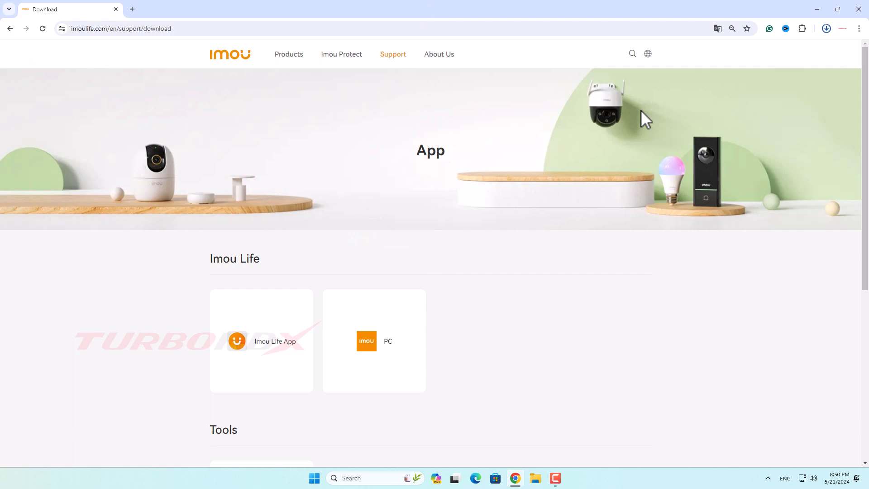
mouse_move(814, 126)
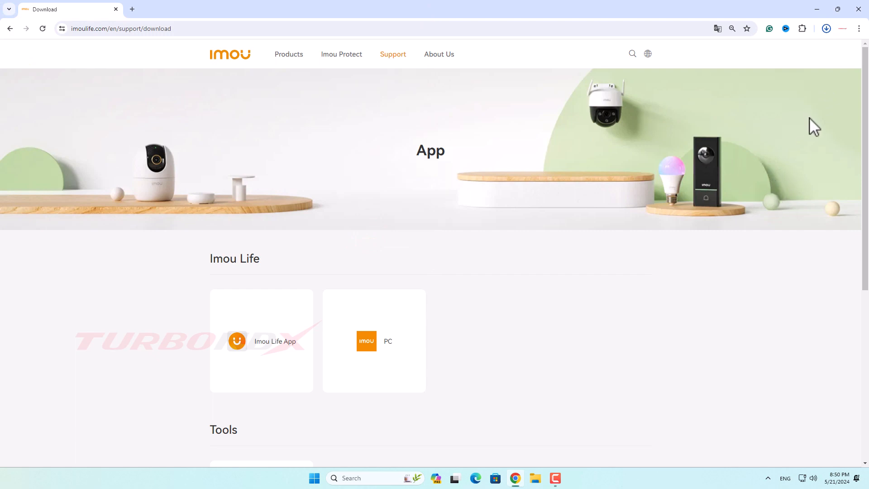
left_click(825, 28)
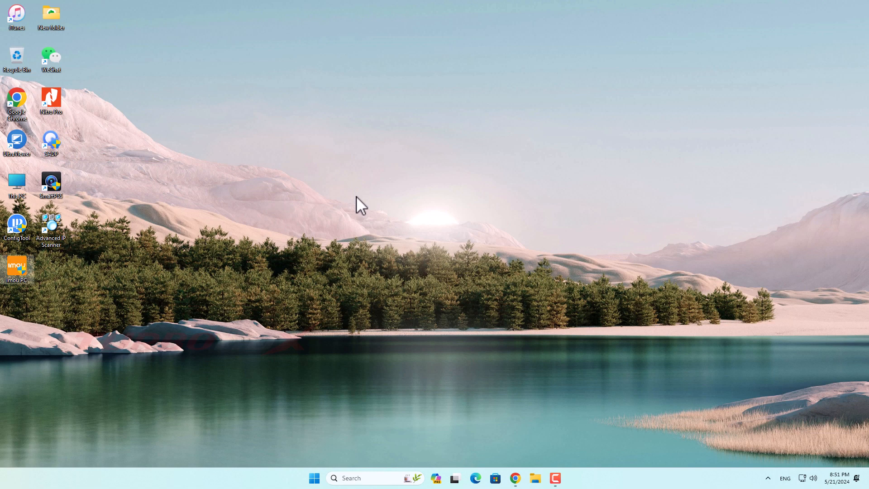
Step: Launch the downloaded installer from the desktop, agree to the terms and begin installing
double_click(17, 270)
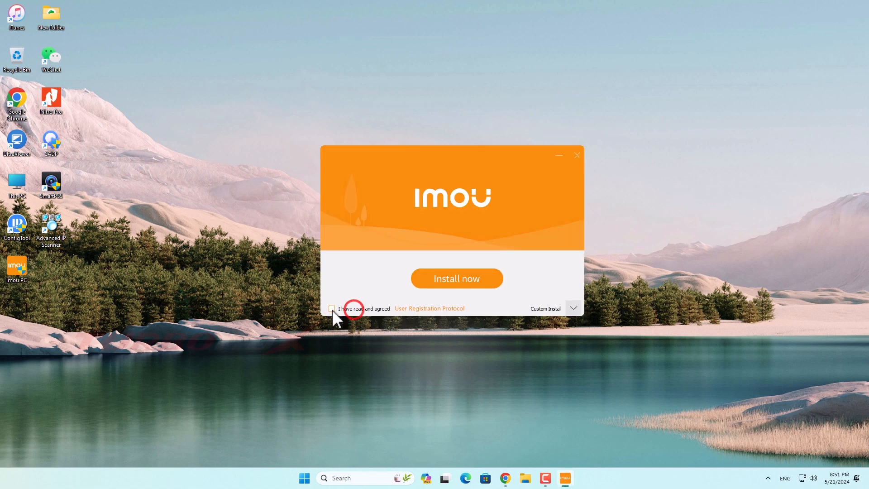
left_click(456, 278)
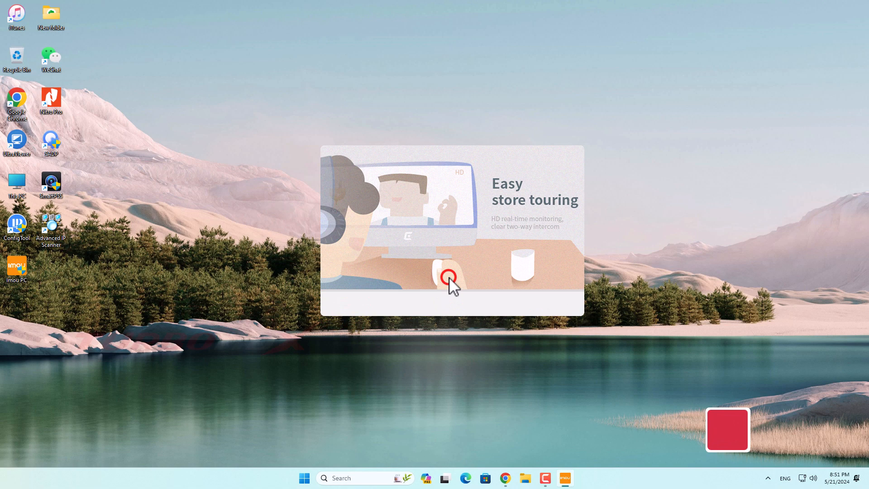